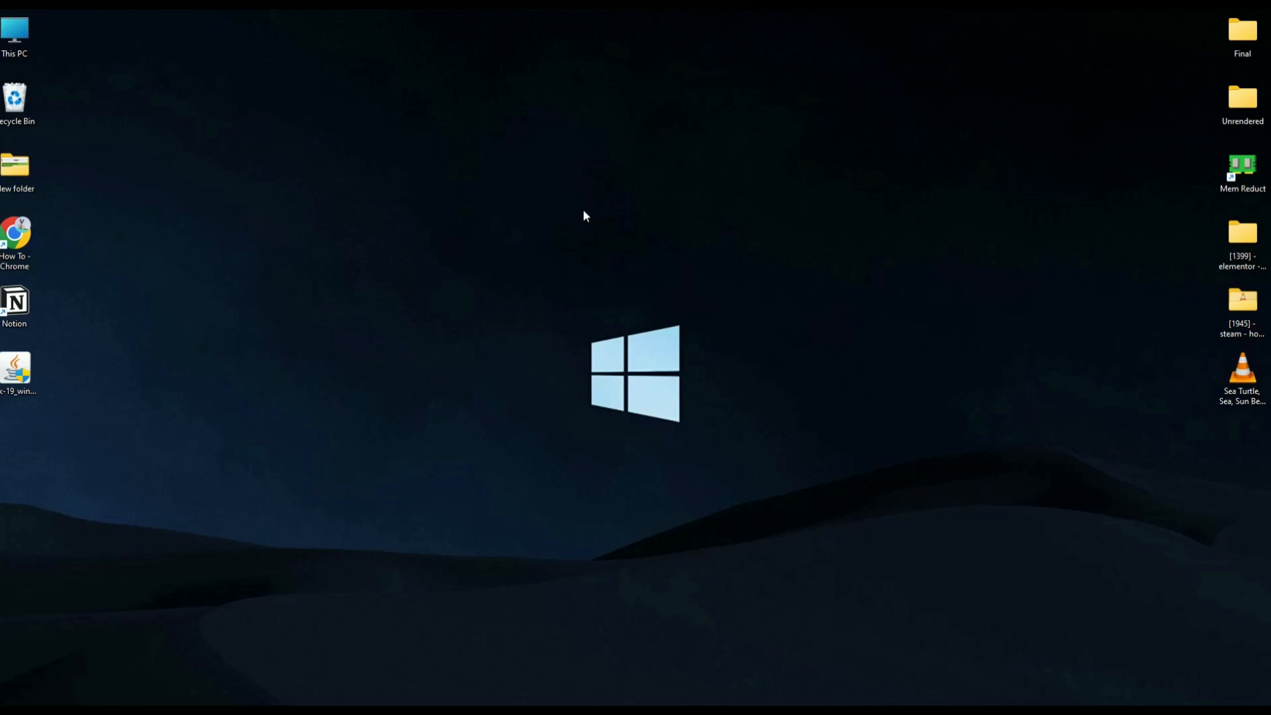
pyautogui.moveTo(737, 661)
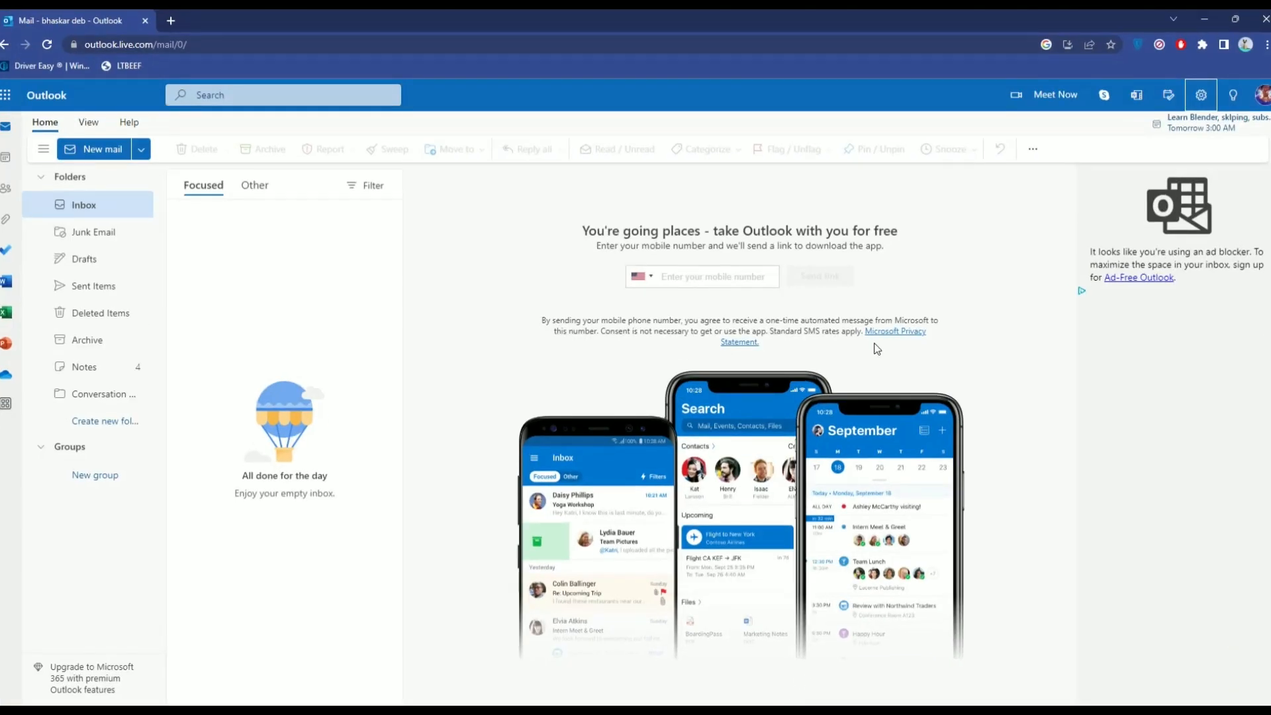
pyautogui.moveTo(856, 373)
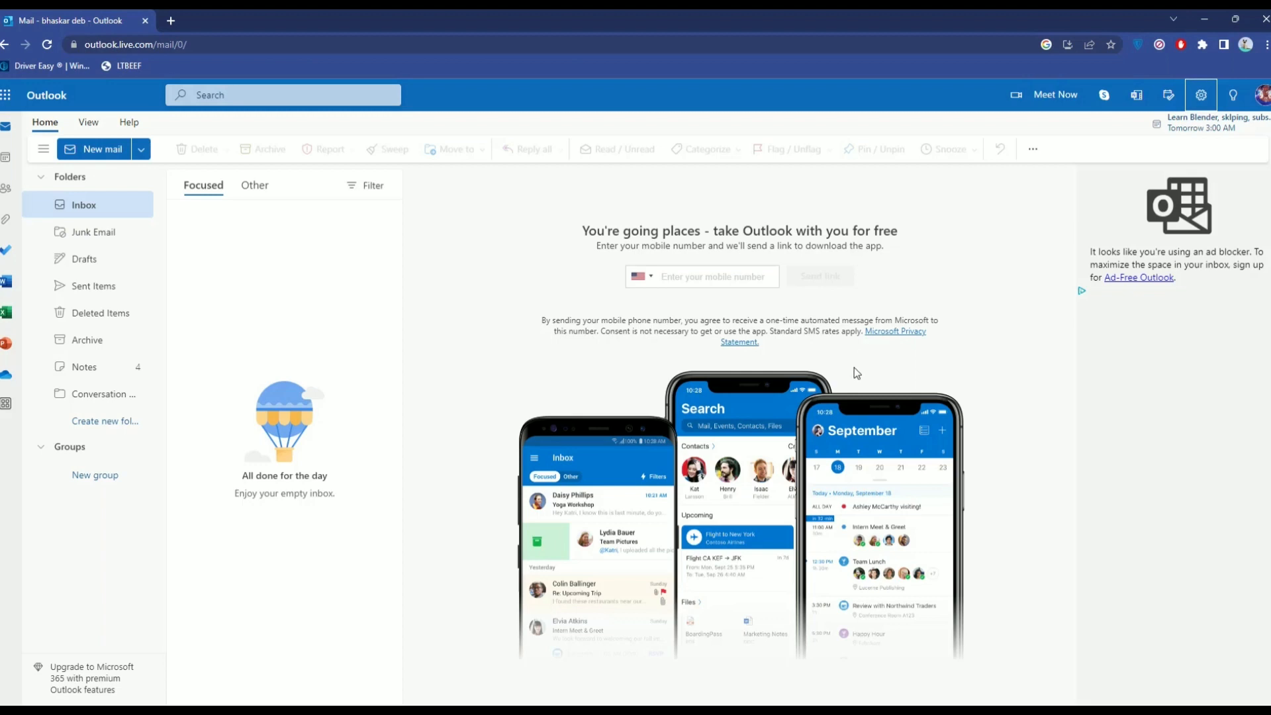
pyautogui.moveTo(886, 350)
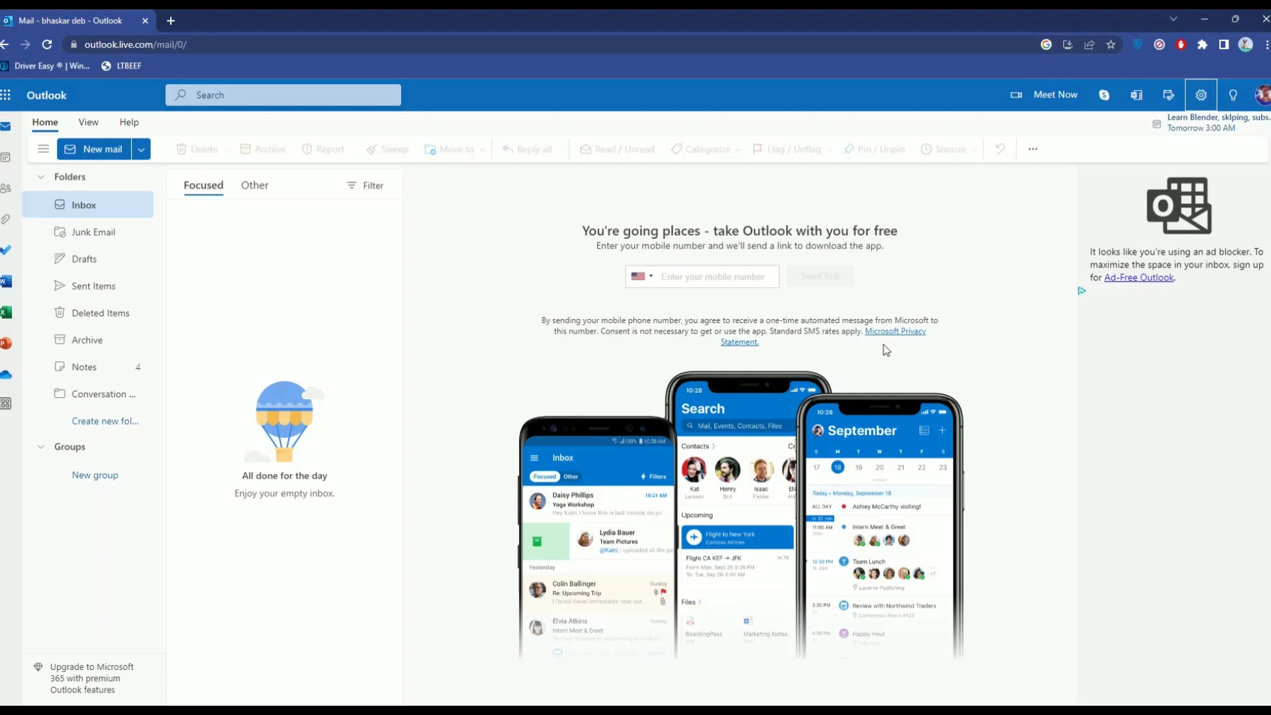
# Step: Open Outlook web's full settings from the gear's 'View all Outlook settings' link
pyautogui.click(1200, 95)
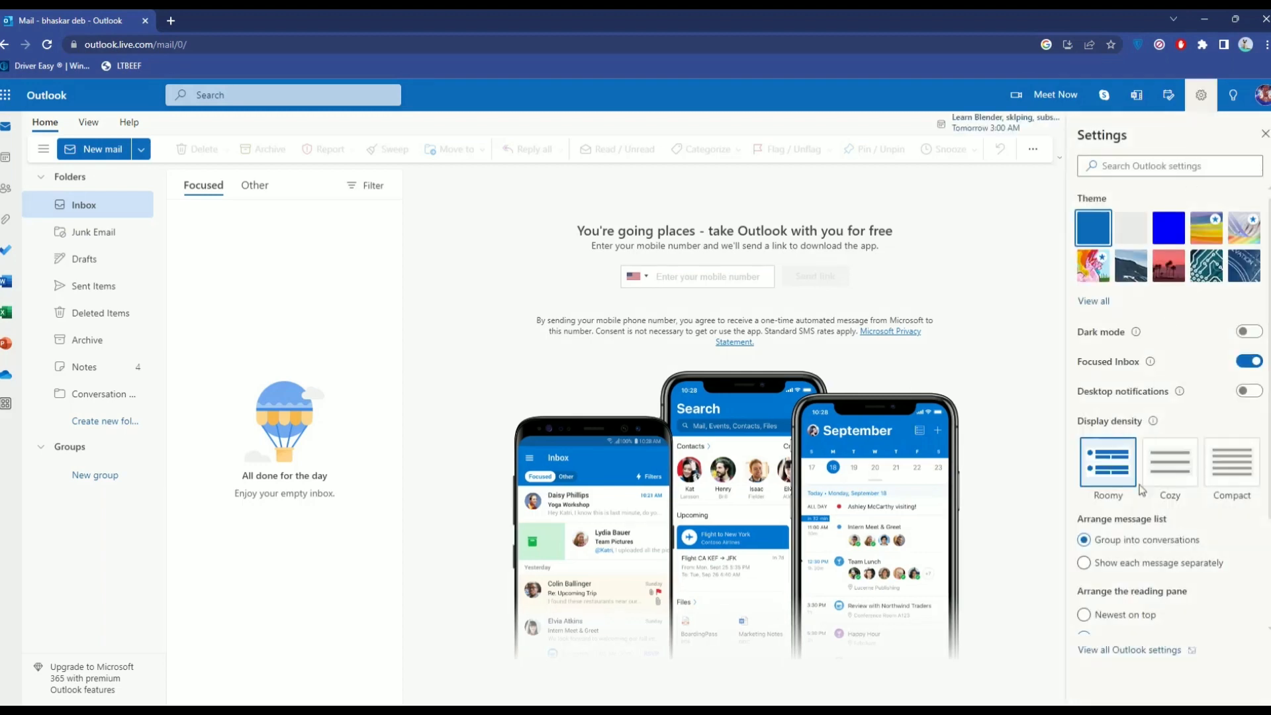
pyautogui.click(1127, 649)
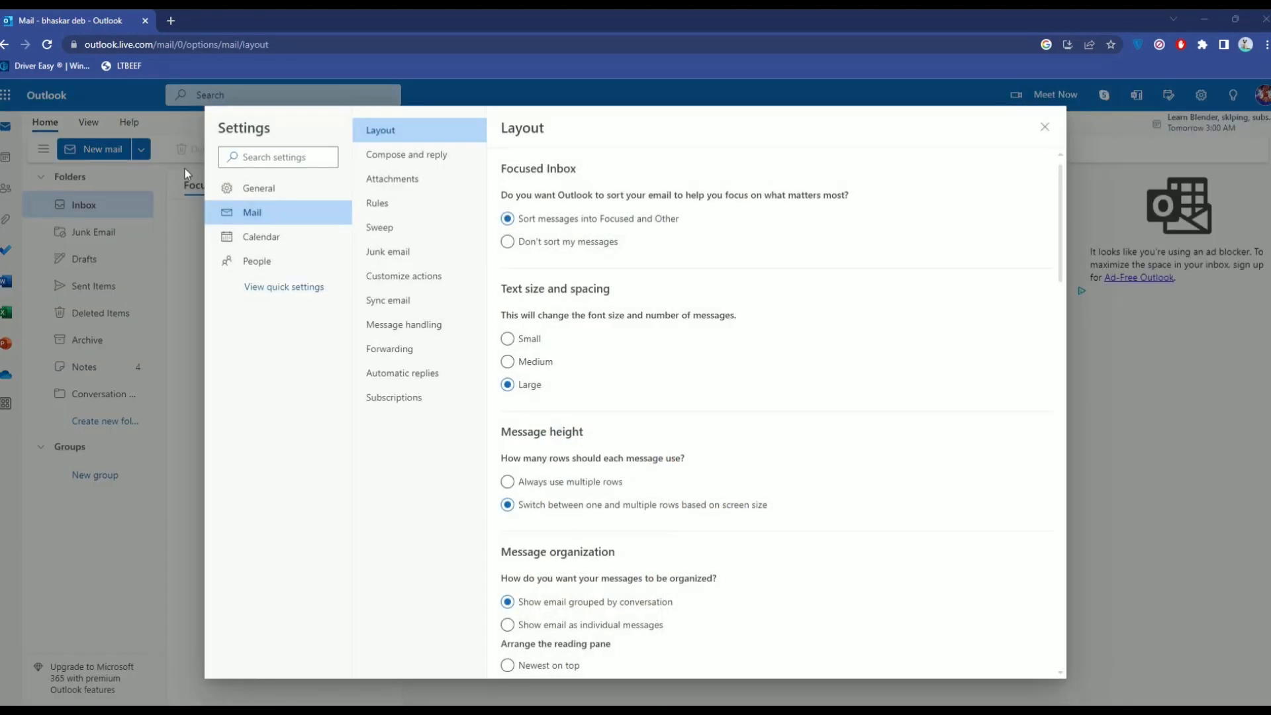
pyautogui.moveTo(269, 221)
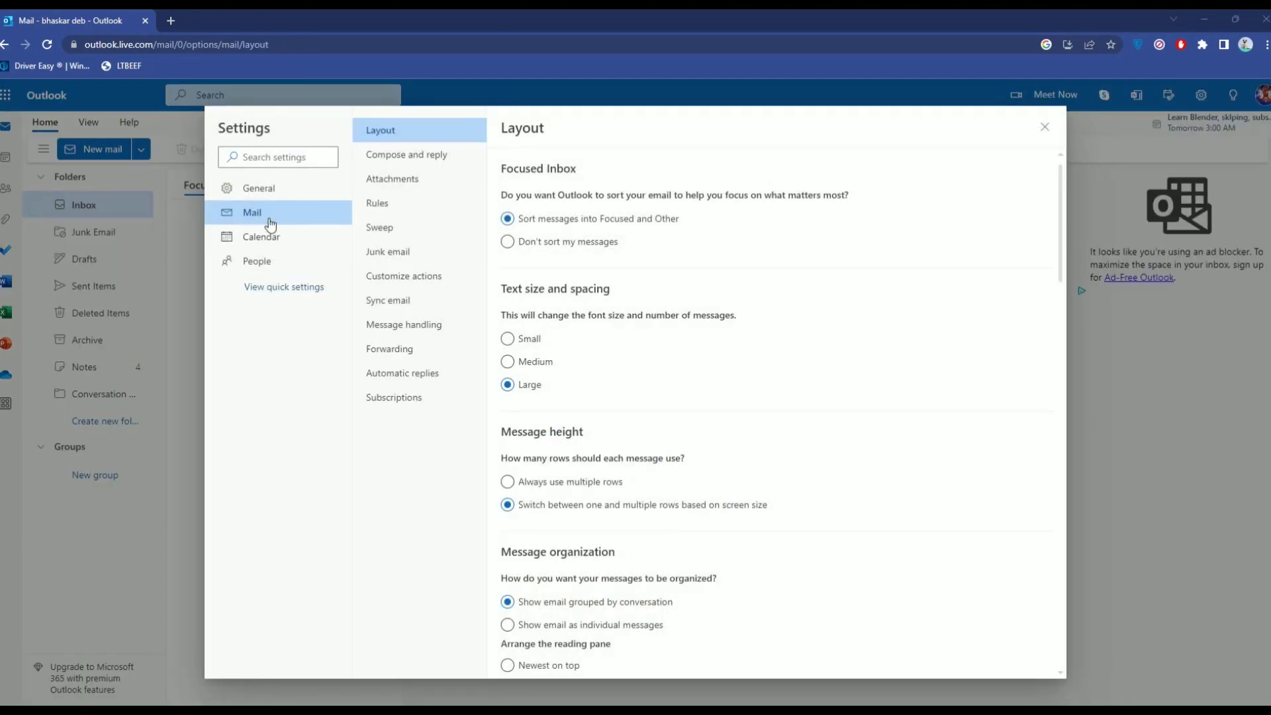
pyautogui.moveTo(441, 162)
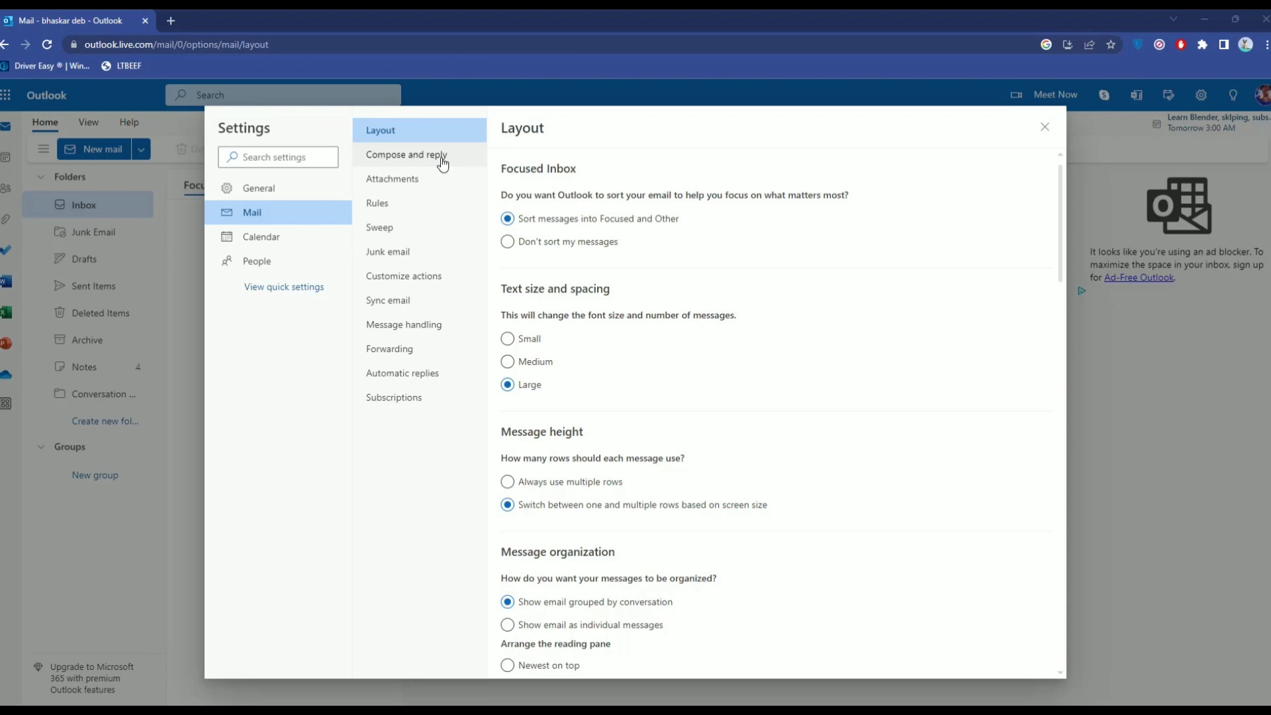
# Step: In Compose and reply settings, name a new signature 'Bhaskar'
pyautogui.click(406, 155)
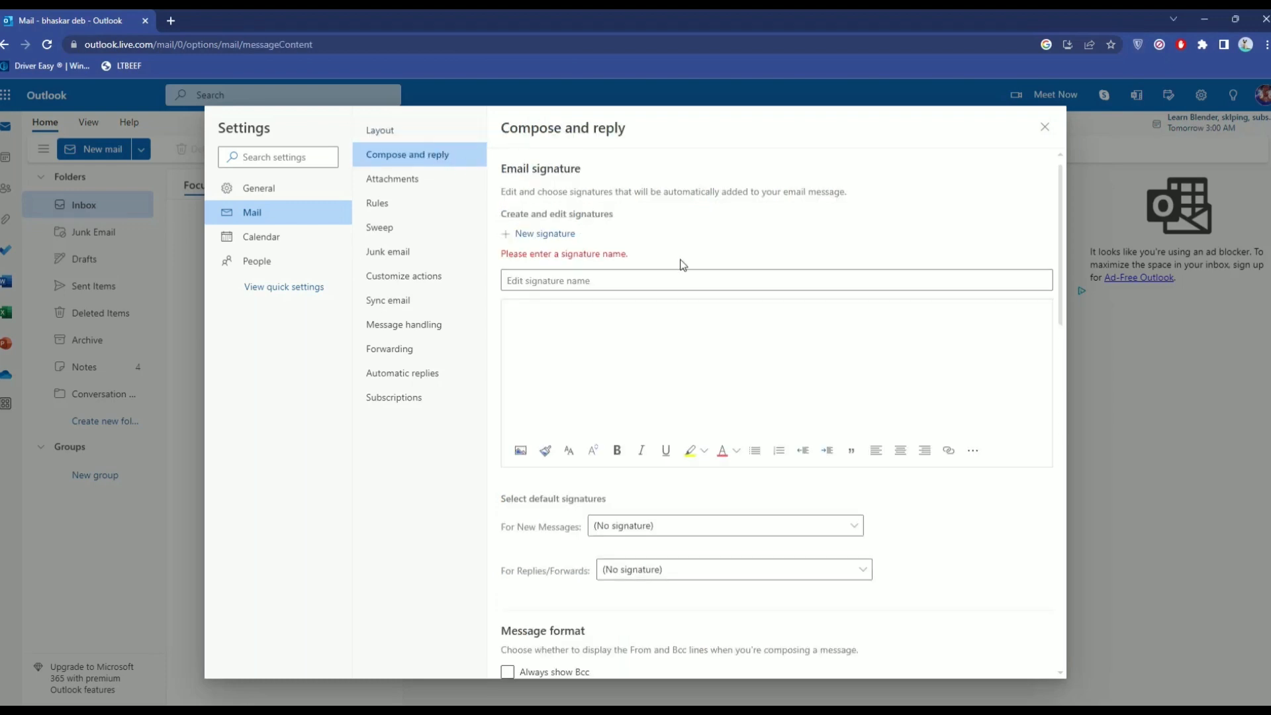
pyautogui.moveTo(574, 243)
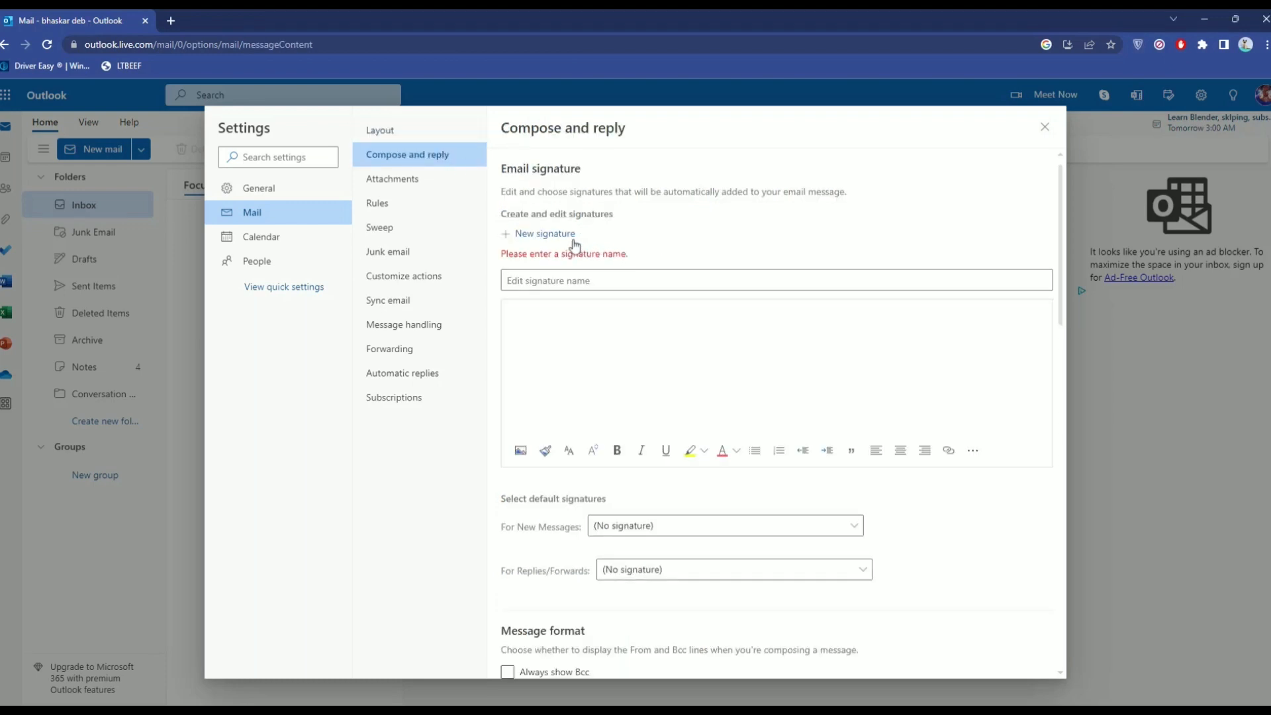
pyautogui.click(771, 280)
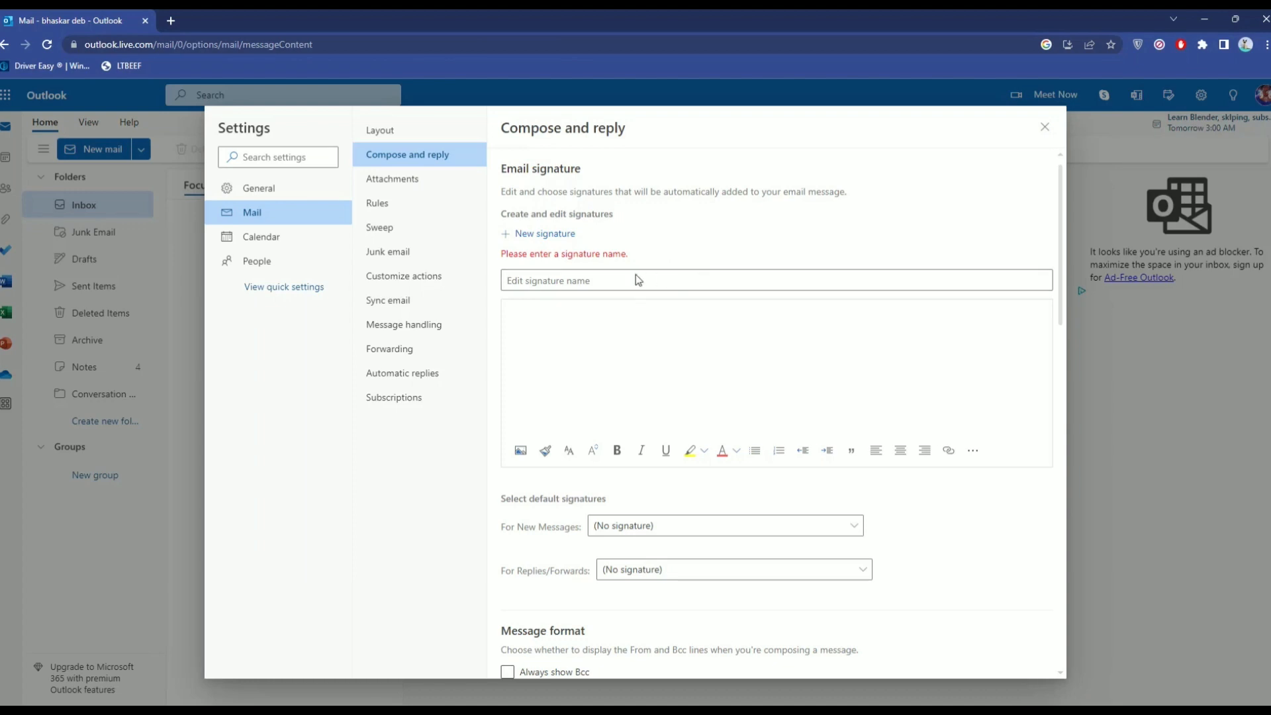
pyautogui.write('Bhaskar')
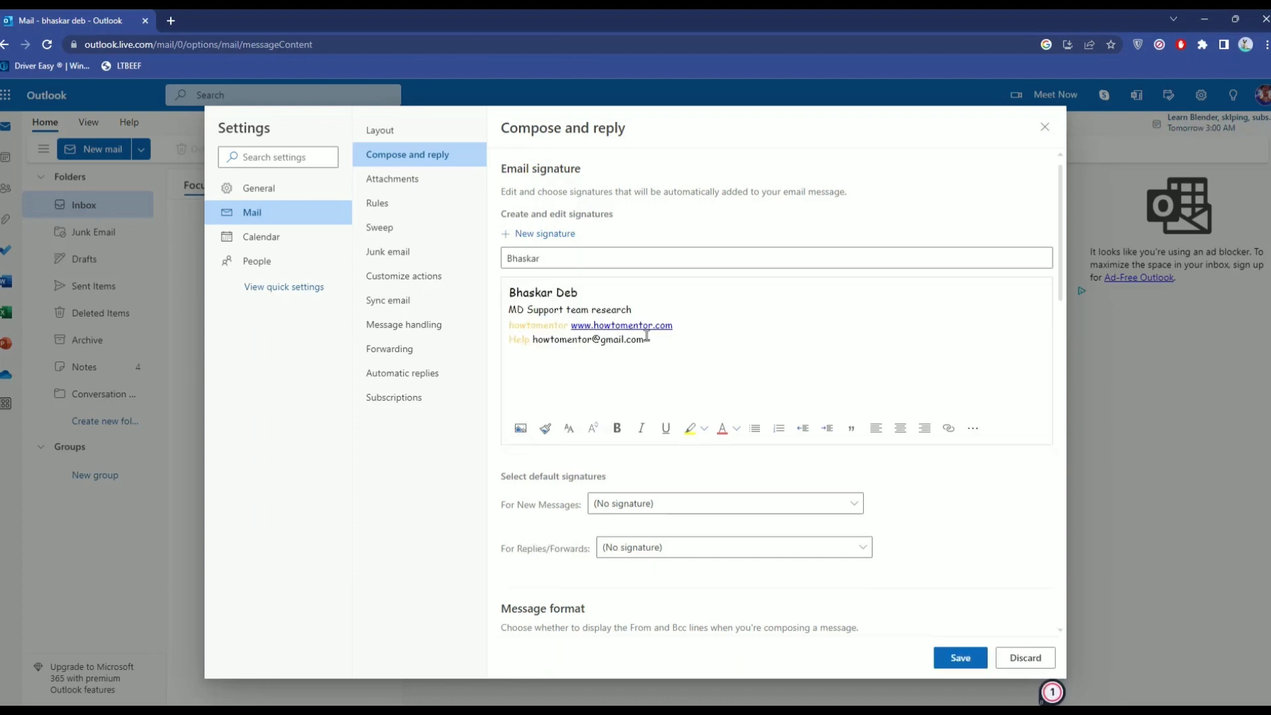
pyautogui.moveTo(760, 322)
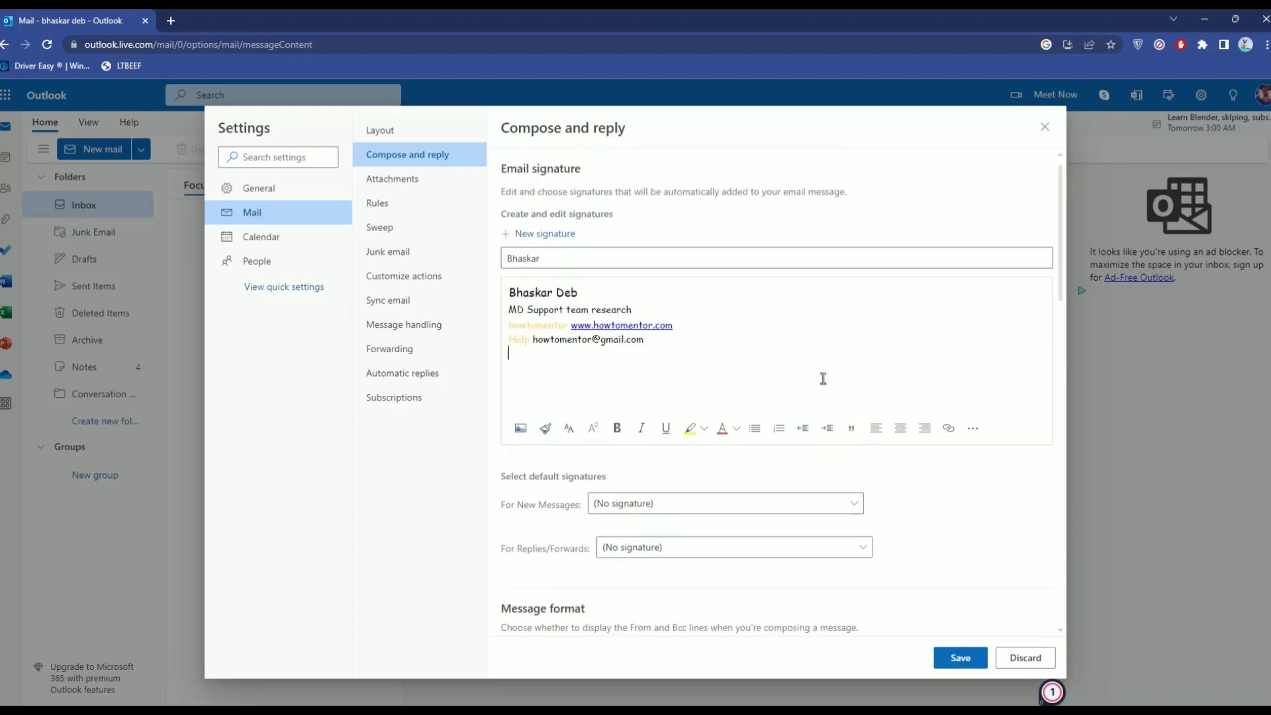
# Step: Turn on 'Always show Bcc' and 'Always show From', then save the compose settings
pyautogui.scroll(-3)
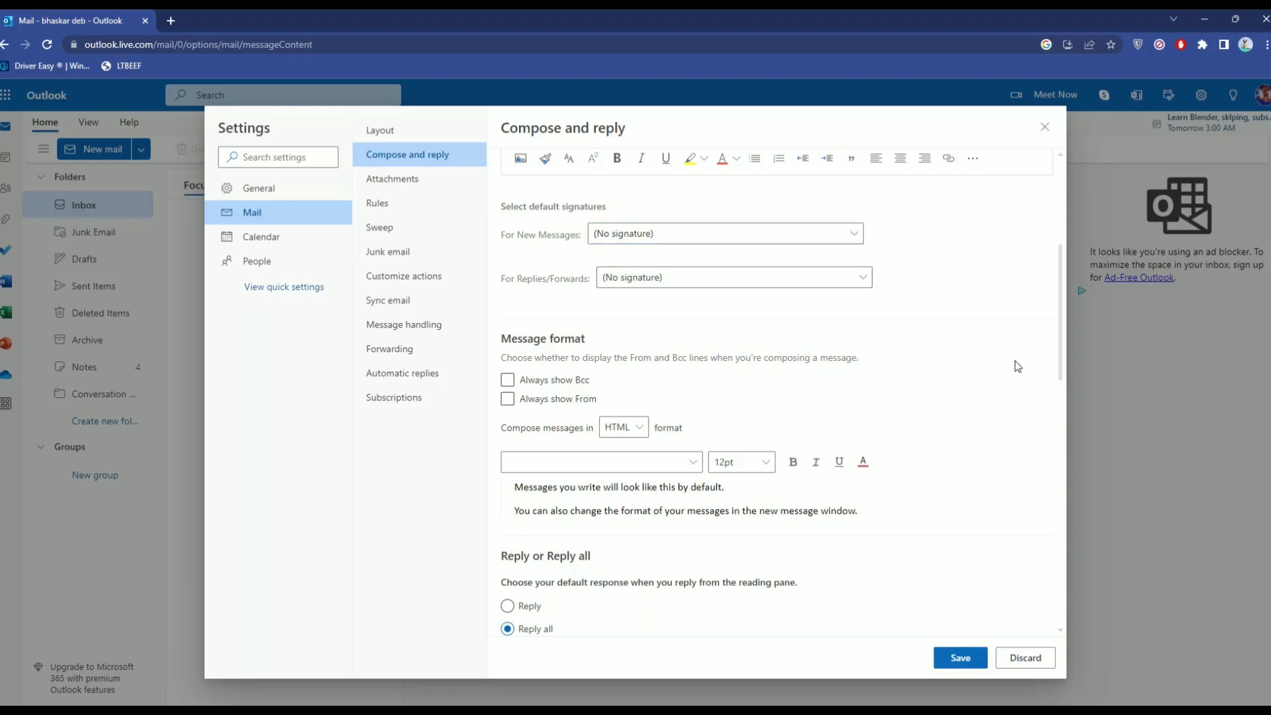
pyautogui.click(507, 380)
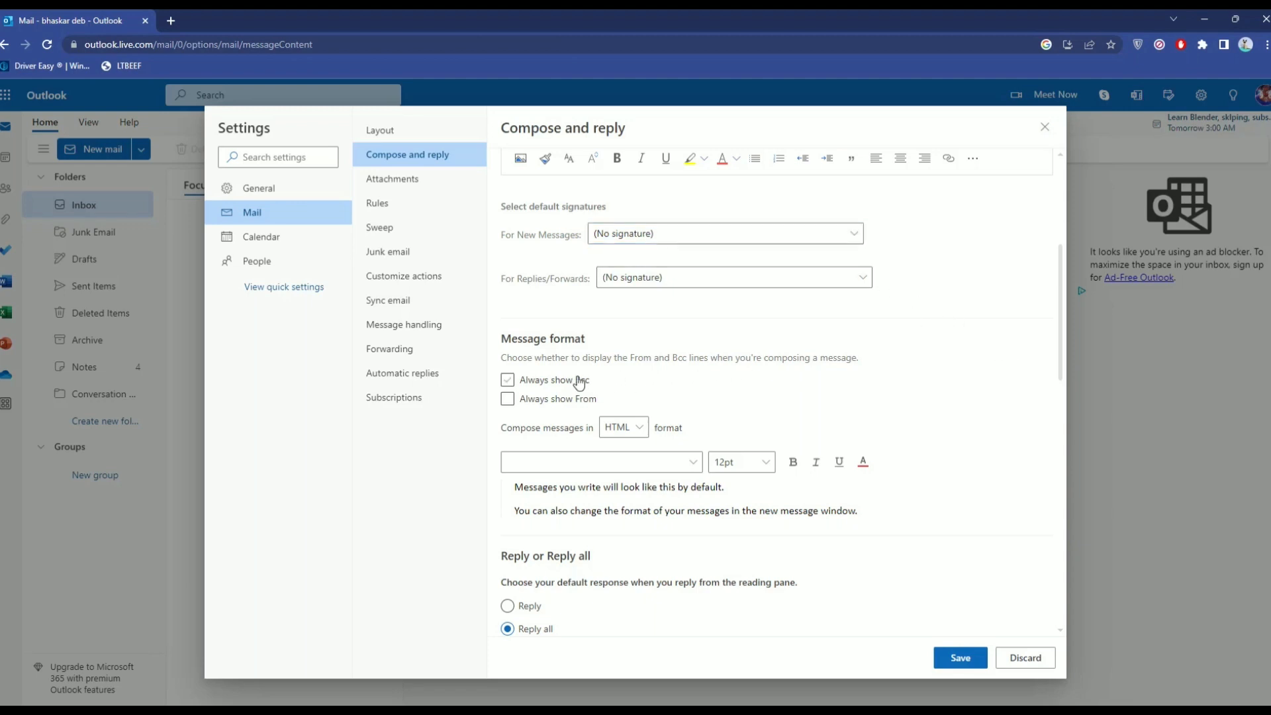
pyautogui.click(506, 380)
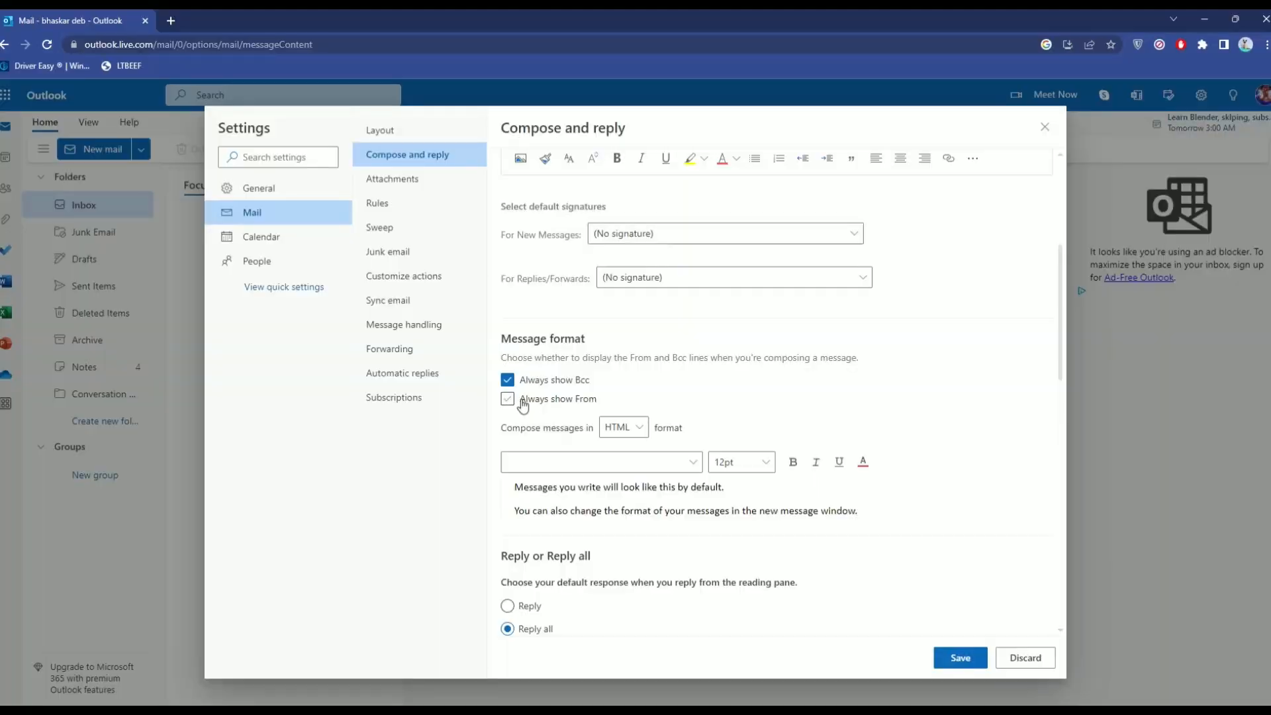
pyautogui.click(507, 398)
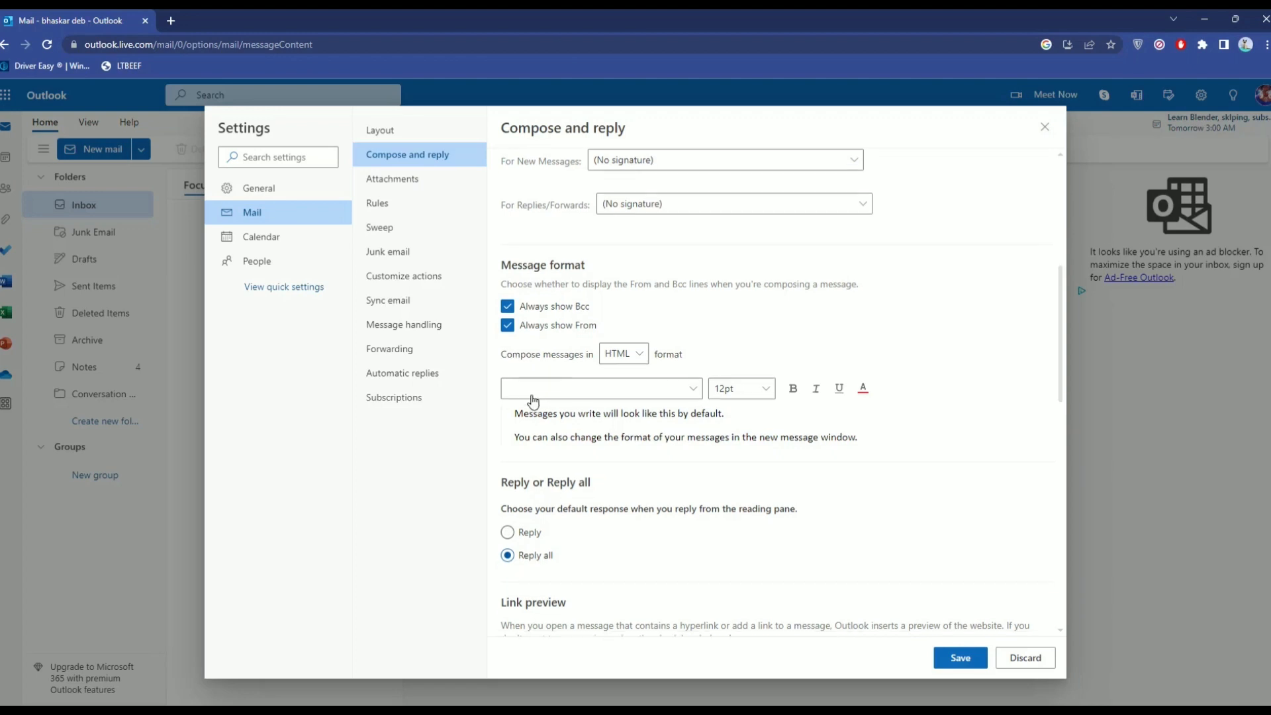
pyautogui.scroll(-3)
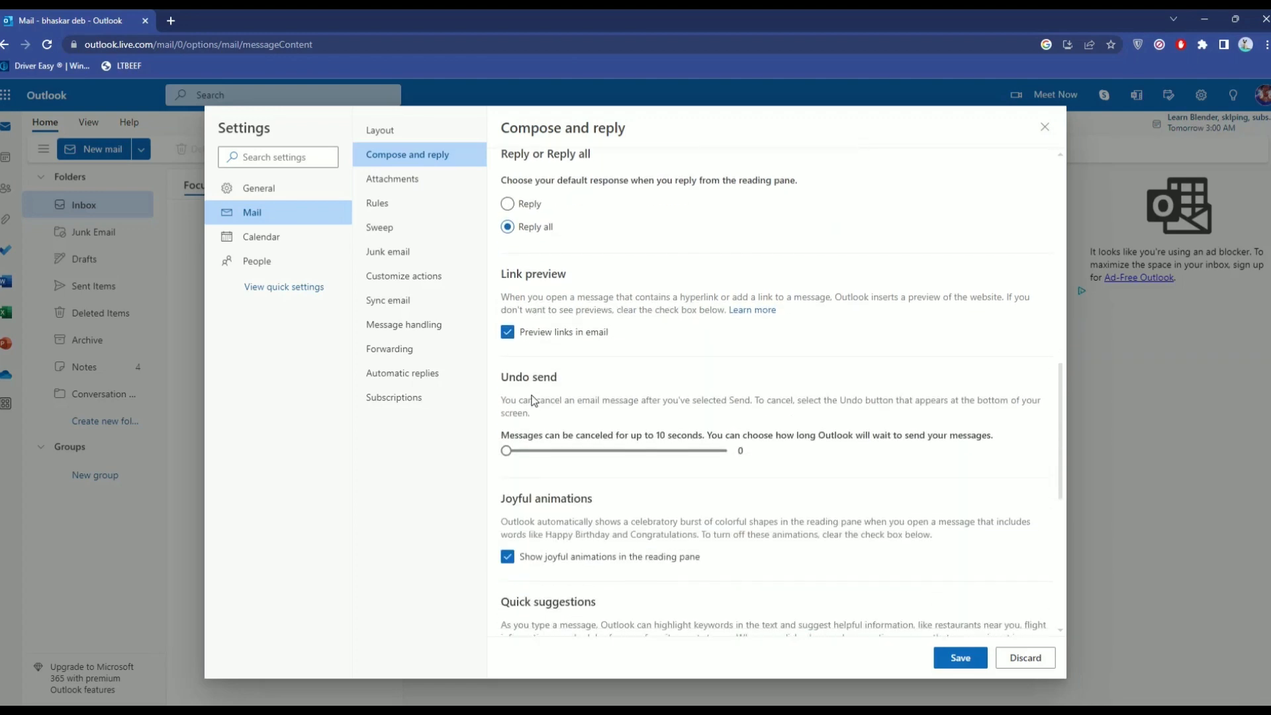
pyautogui.scroll(-3)
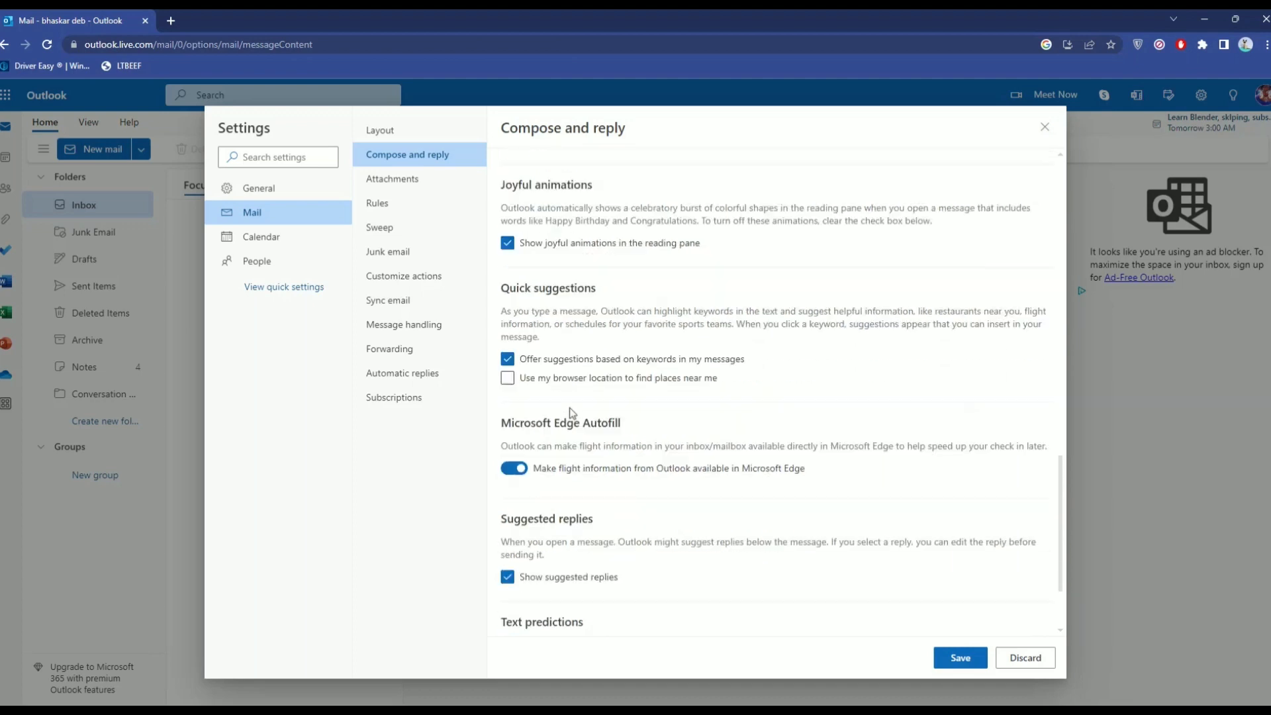
pyautogui.scroll(-3)
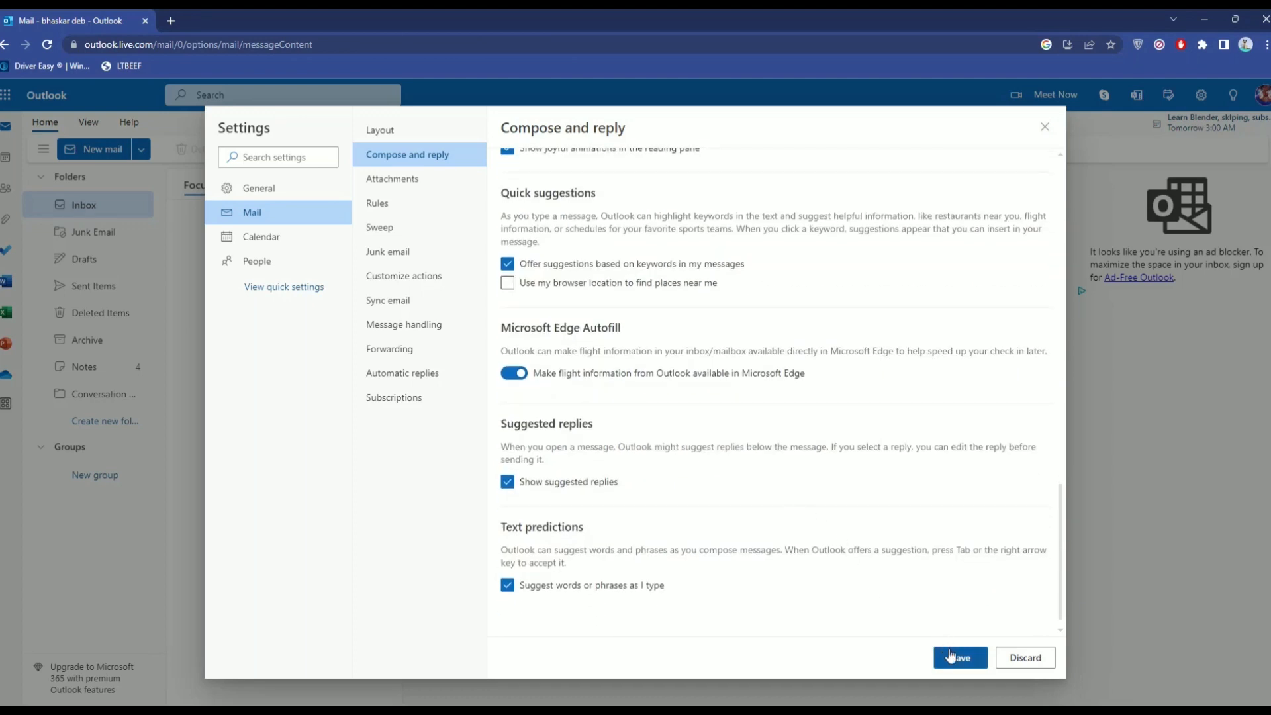
pyautogui.click(960, 657)
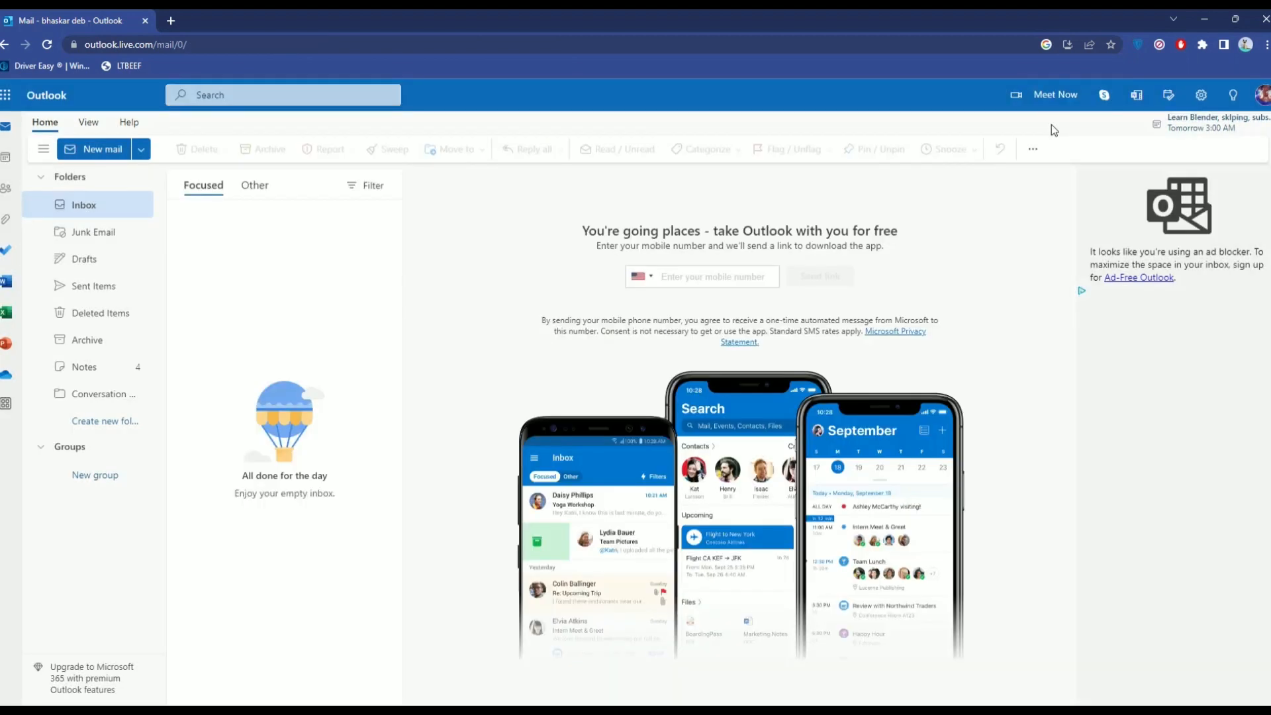
# Step: Start a new web message to confirm the signature appears in the draft
pyautogui.click(93, 149)
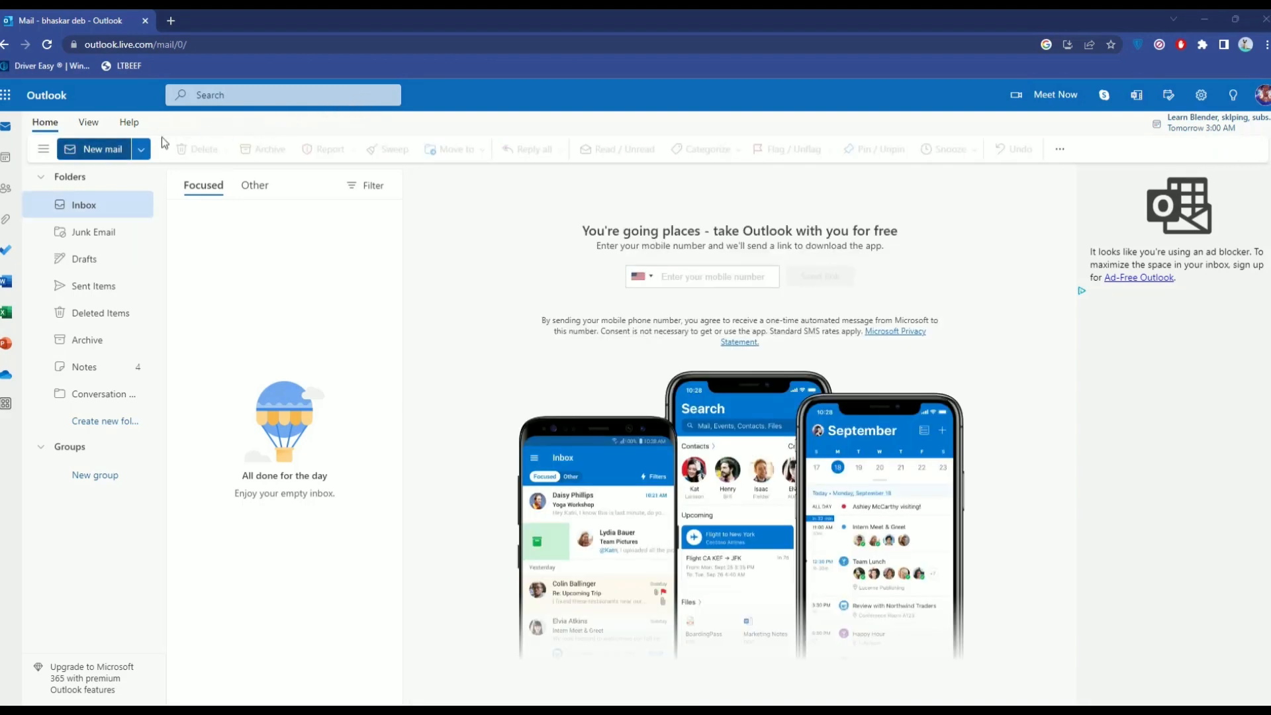
pyautogui.click(101, 149)
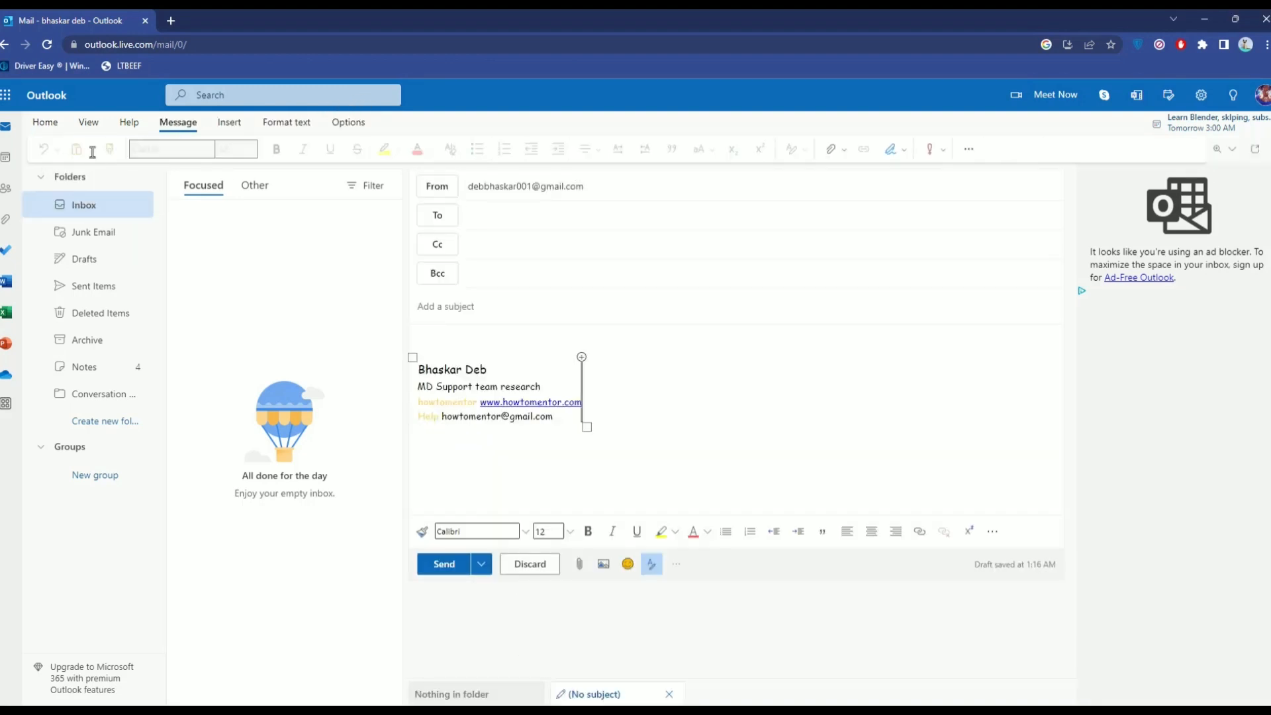
pyautogui.click(494, 215)
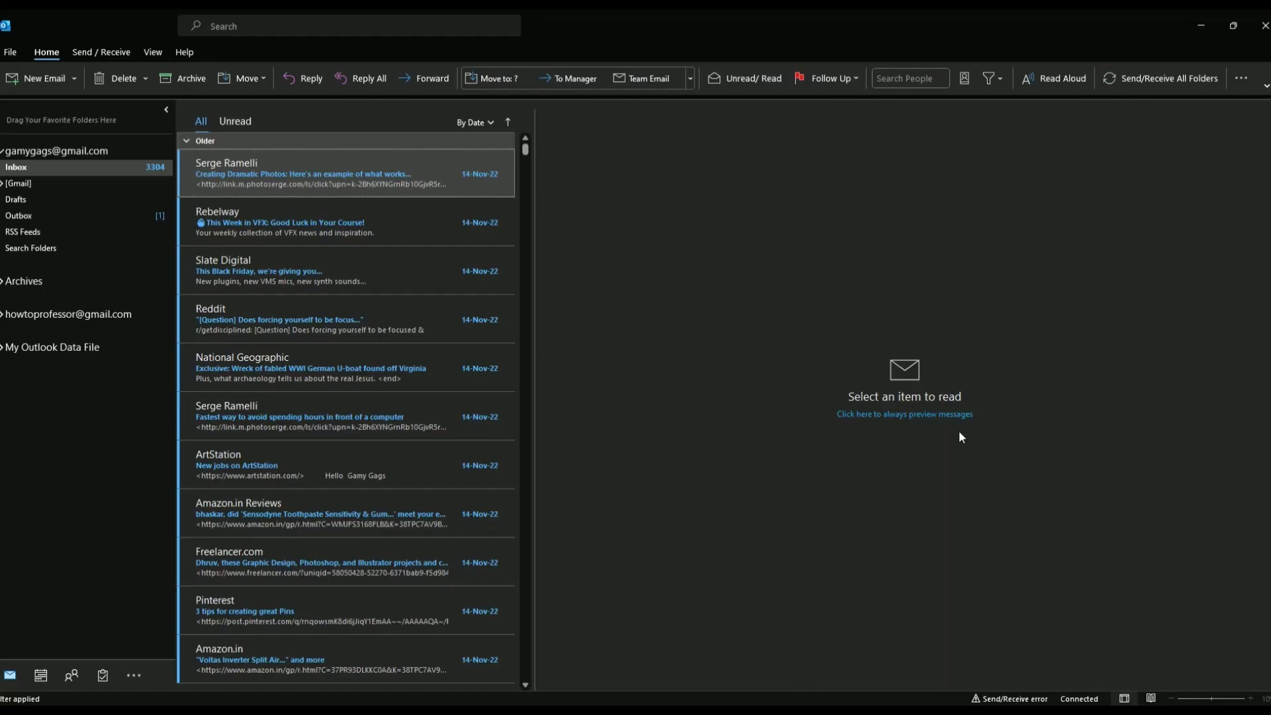
pyautogui.moveTo(785, 359)
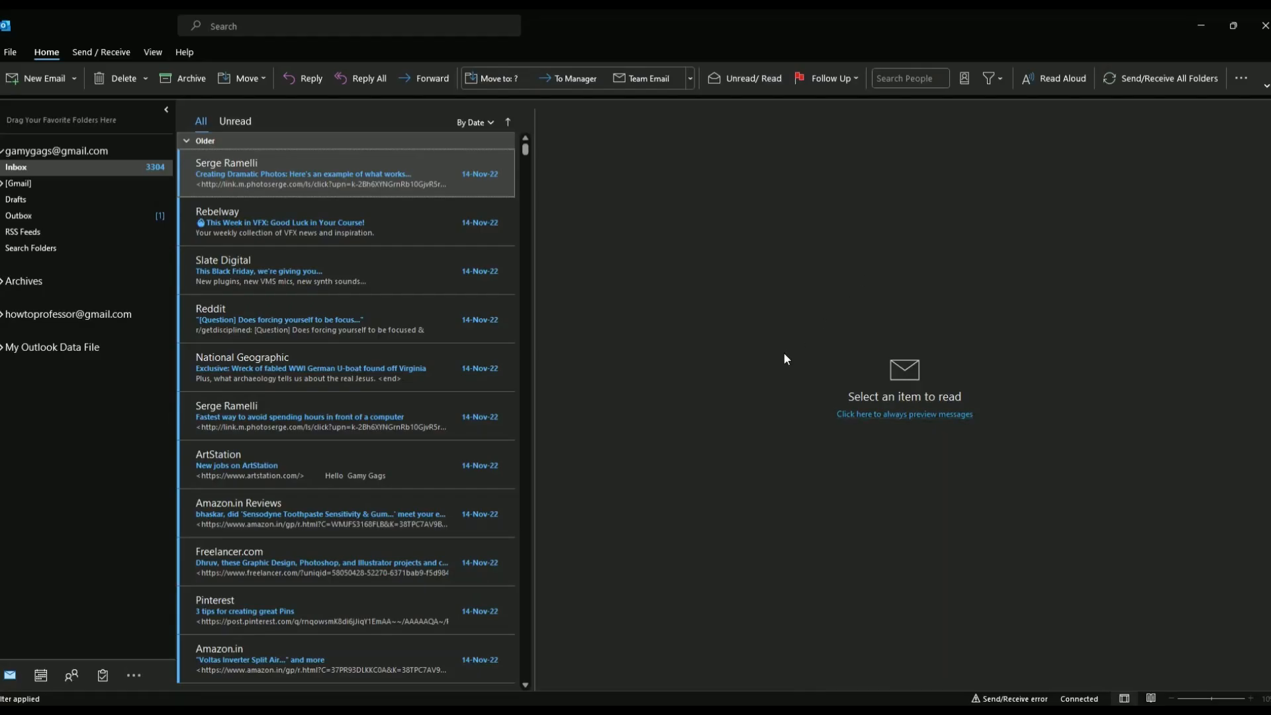
pyautogui.moveTo(641, 303)
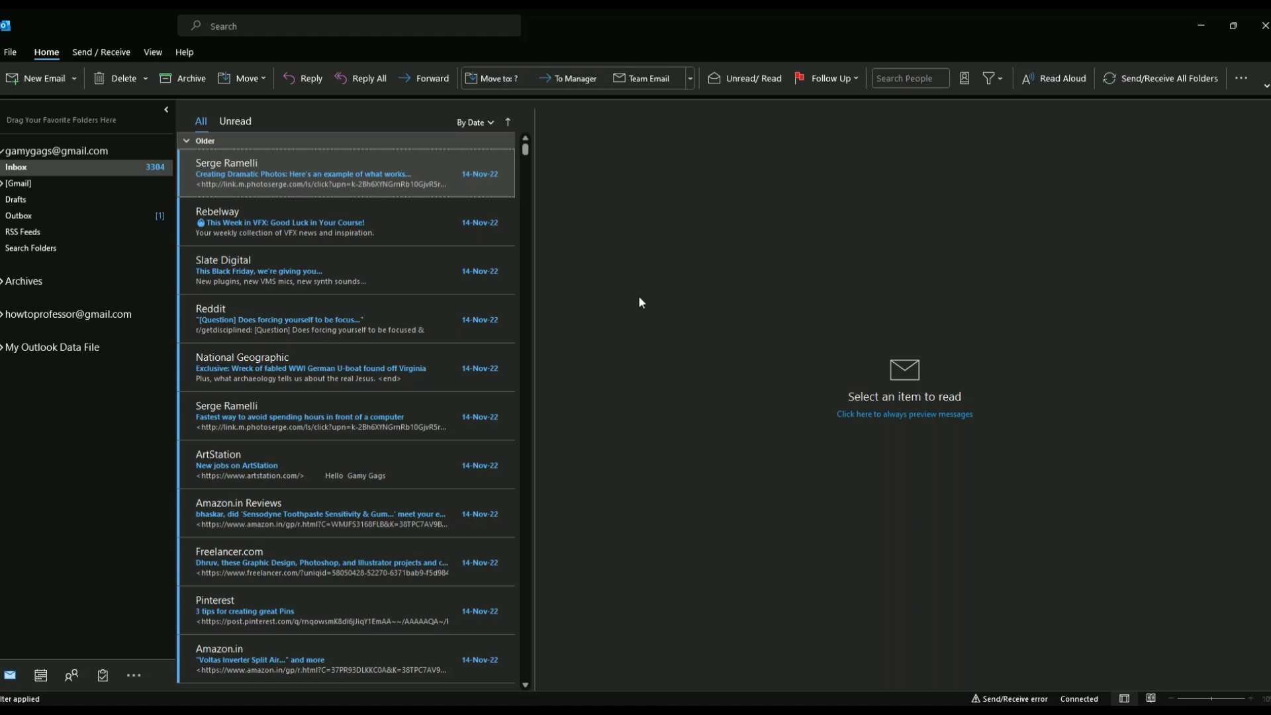
# Step: Open File > Options and switch to the Mail category
pyautogui.click(19, 53)
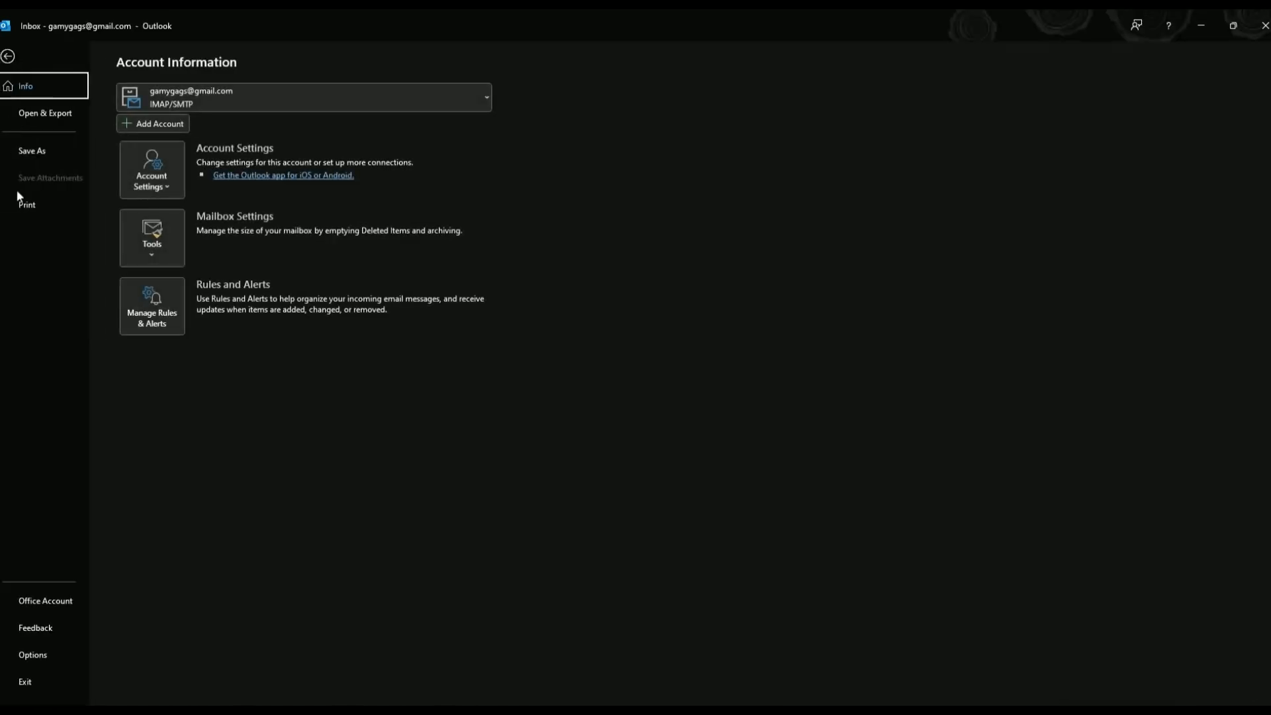
pyautogui.click(33, 655)
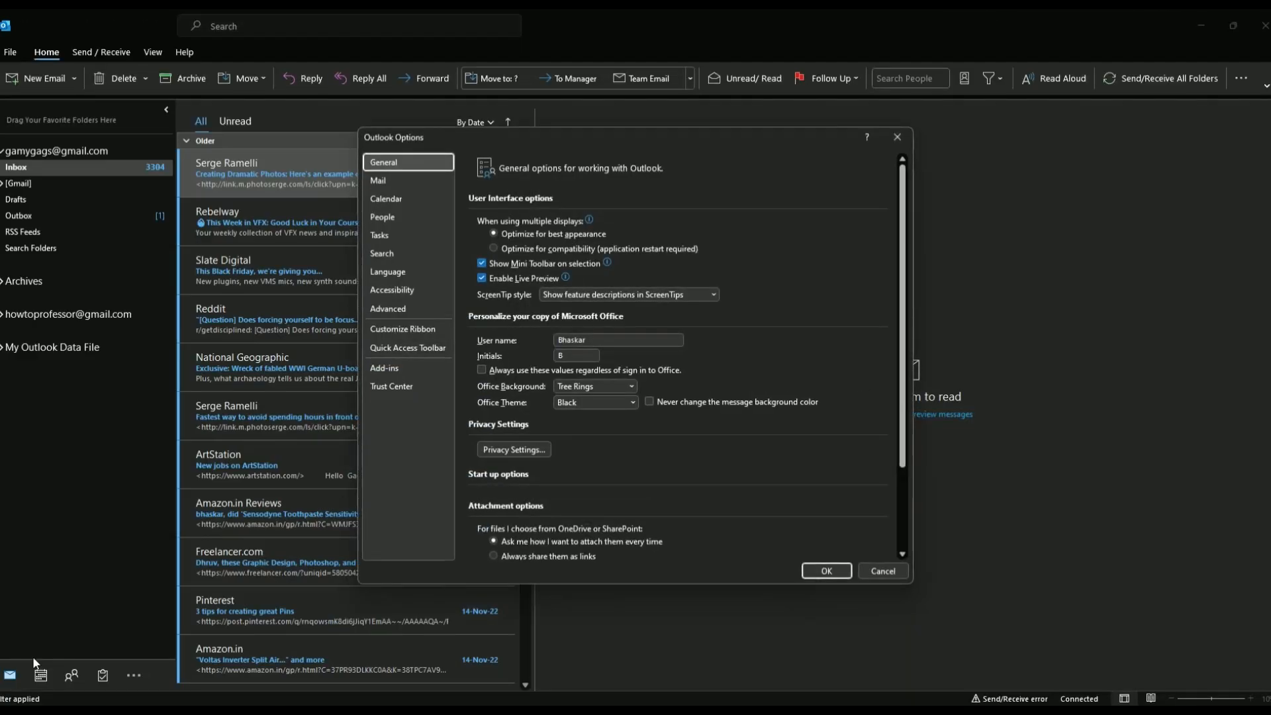
pyautogui.click(377, 180)
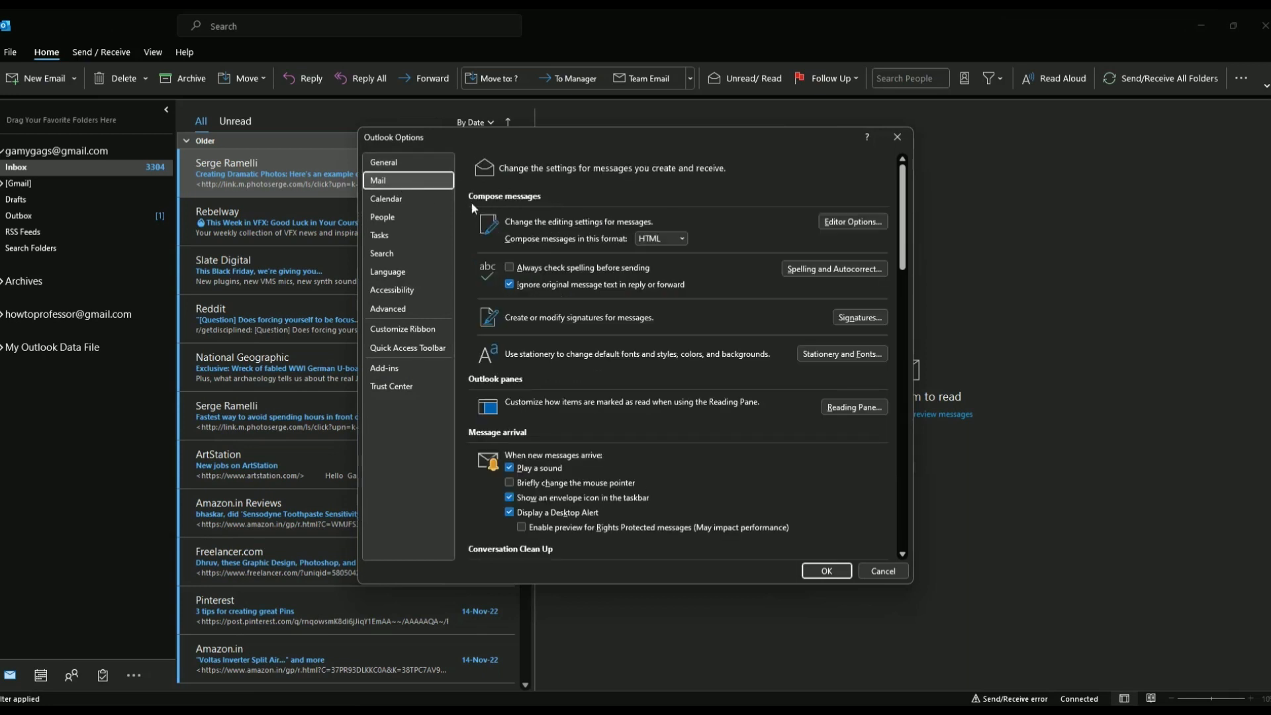
pyautogui.moveTo(860, 317)
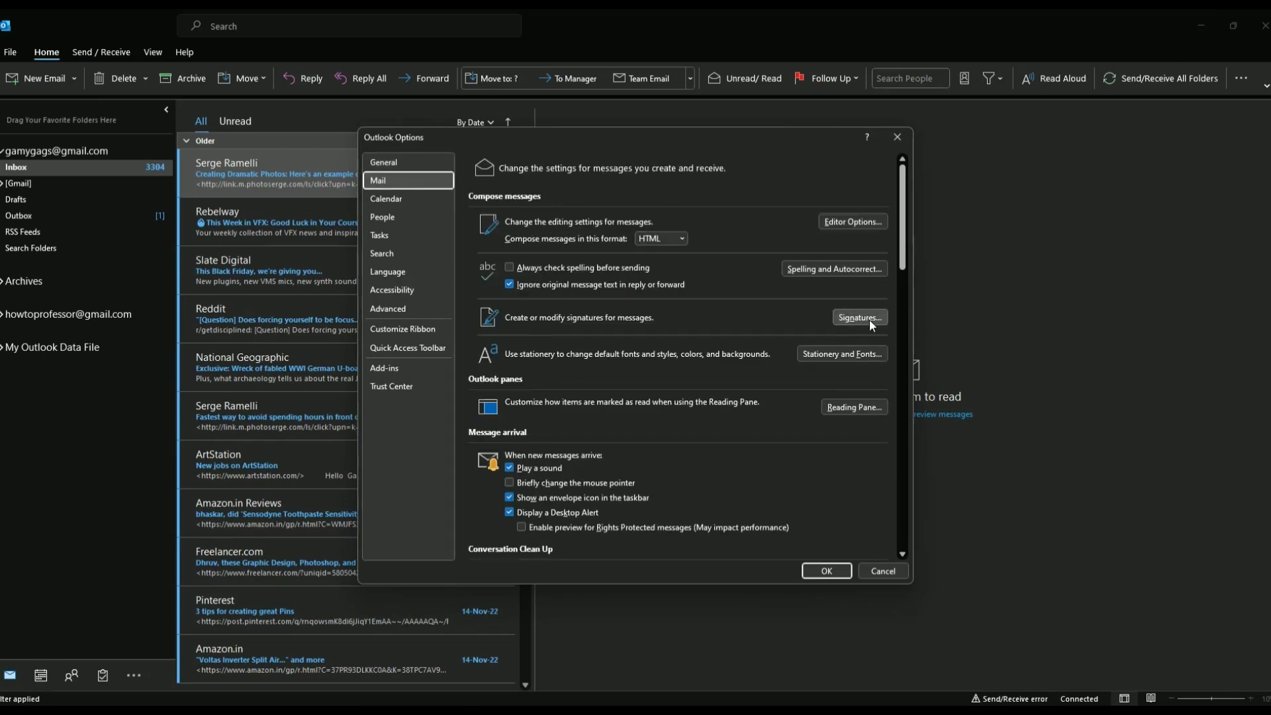
# Step: Create a new signature named 'Bhaskar.' in the Signatures window
pyautogui.click(859, 317)
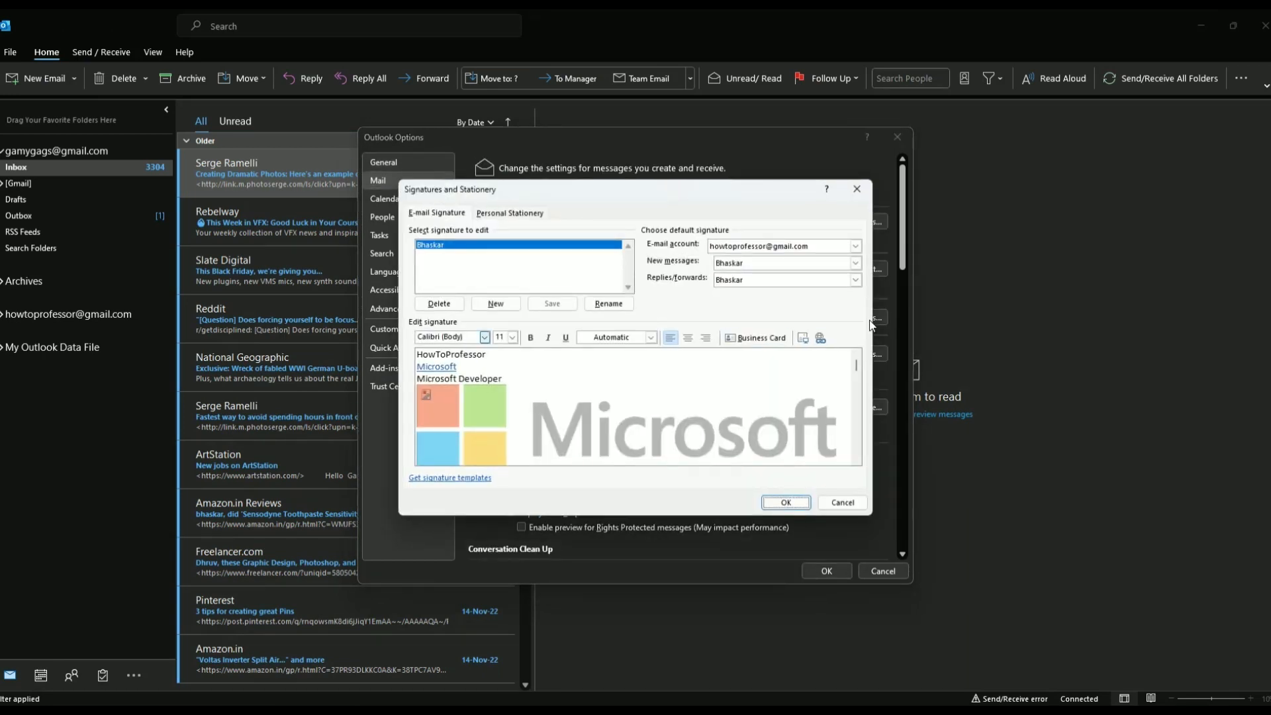
pyautogui.moveTo(544, 280)
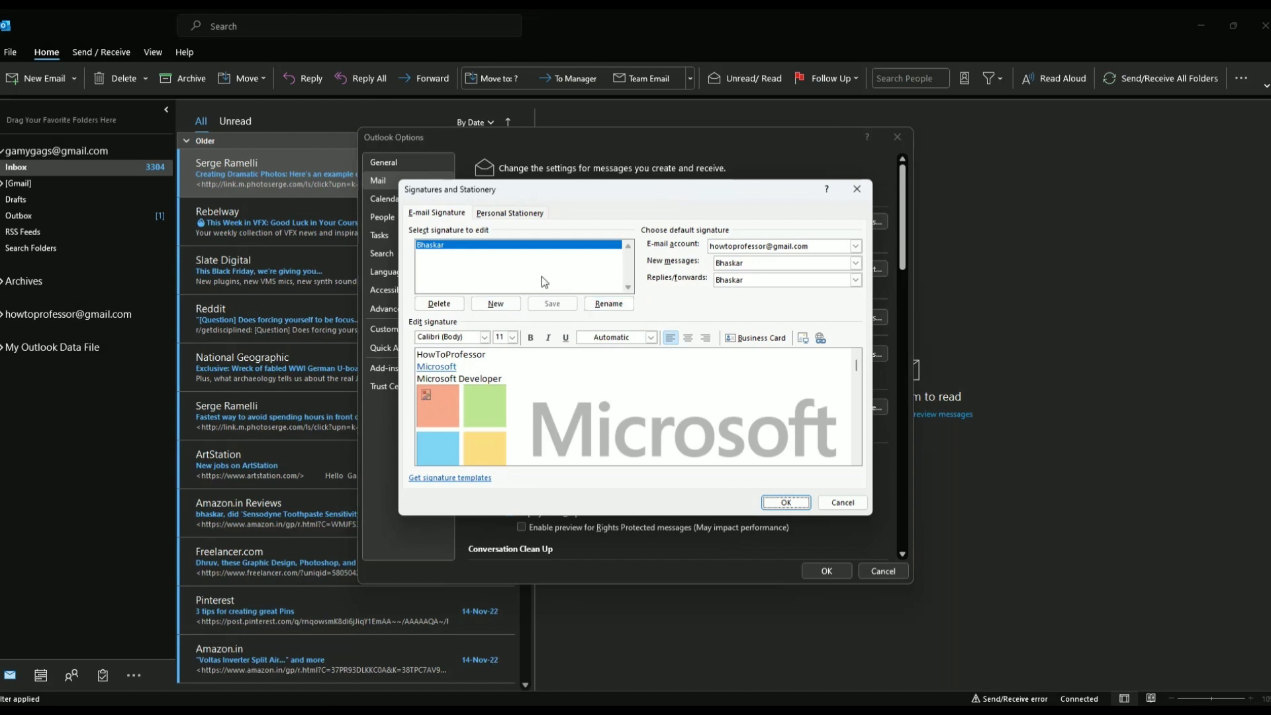
pyautogui.click(495, 304)
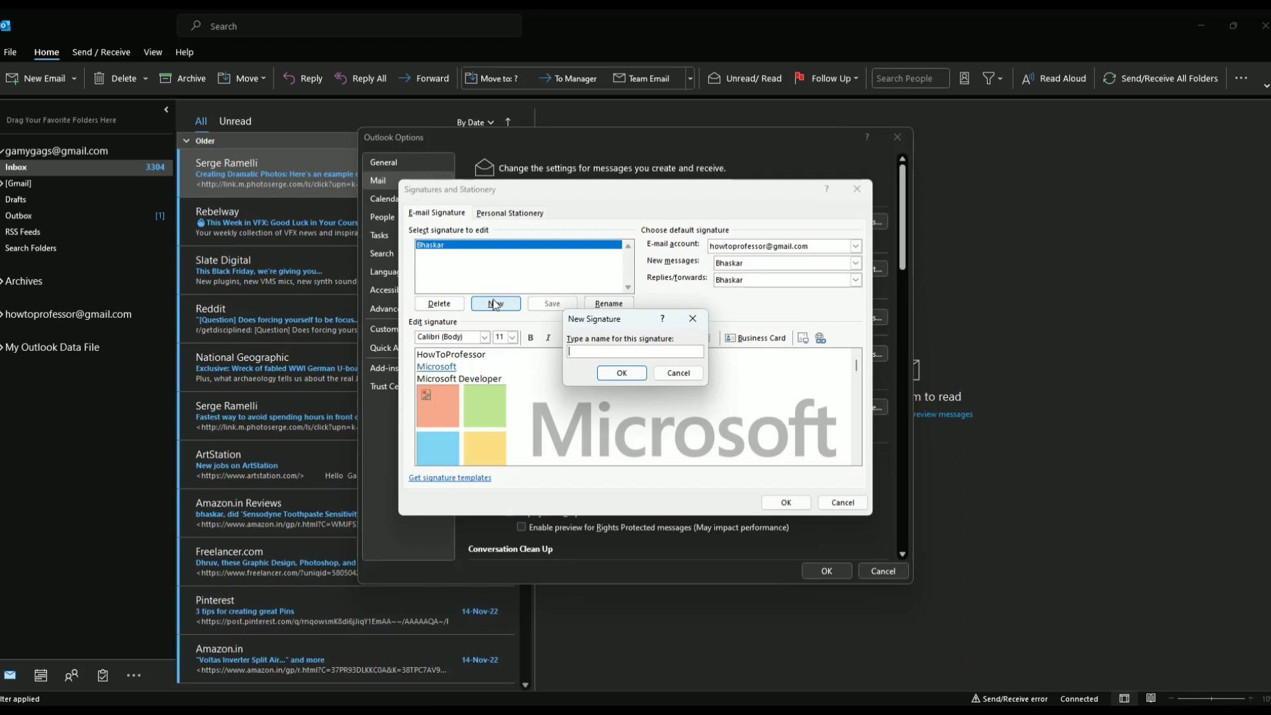
pyautogui.write('Bhaskar.')
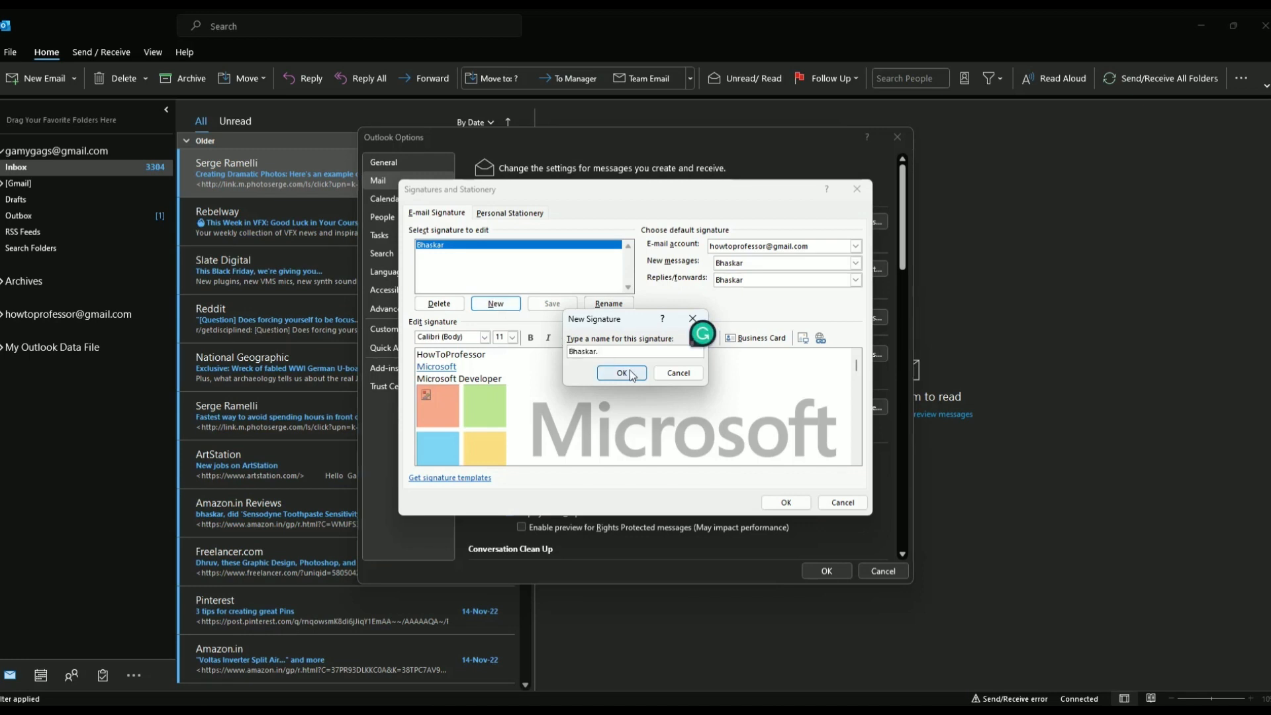
pyautogui.click(620, 373)
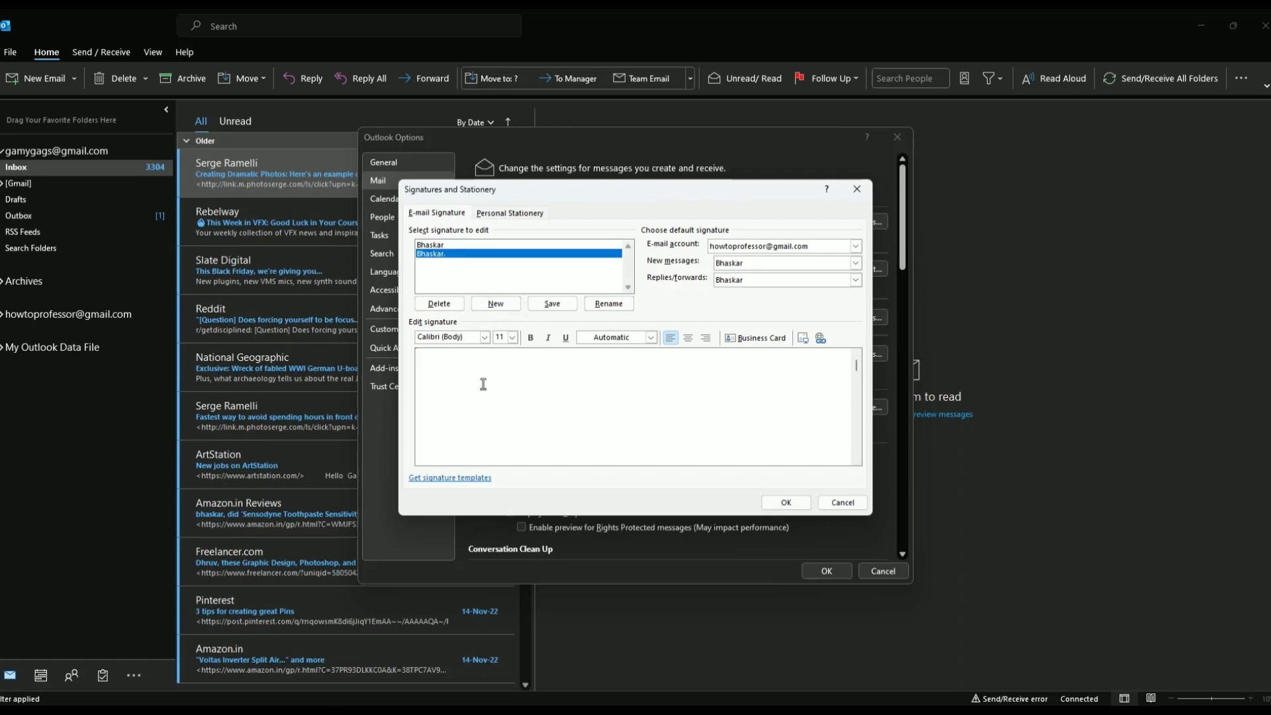
# Step: Paste the contact block into the signature with source formatting and close both dialogs
pyautogui.rightClick(483, 384)
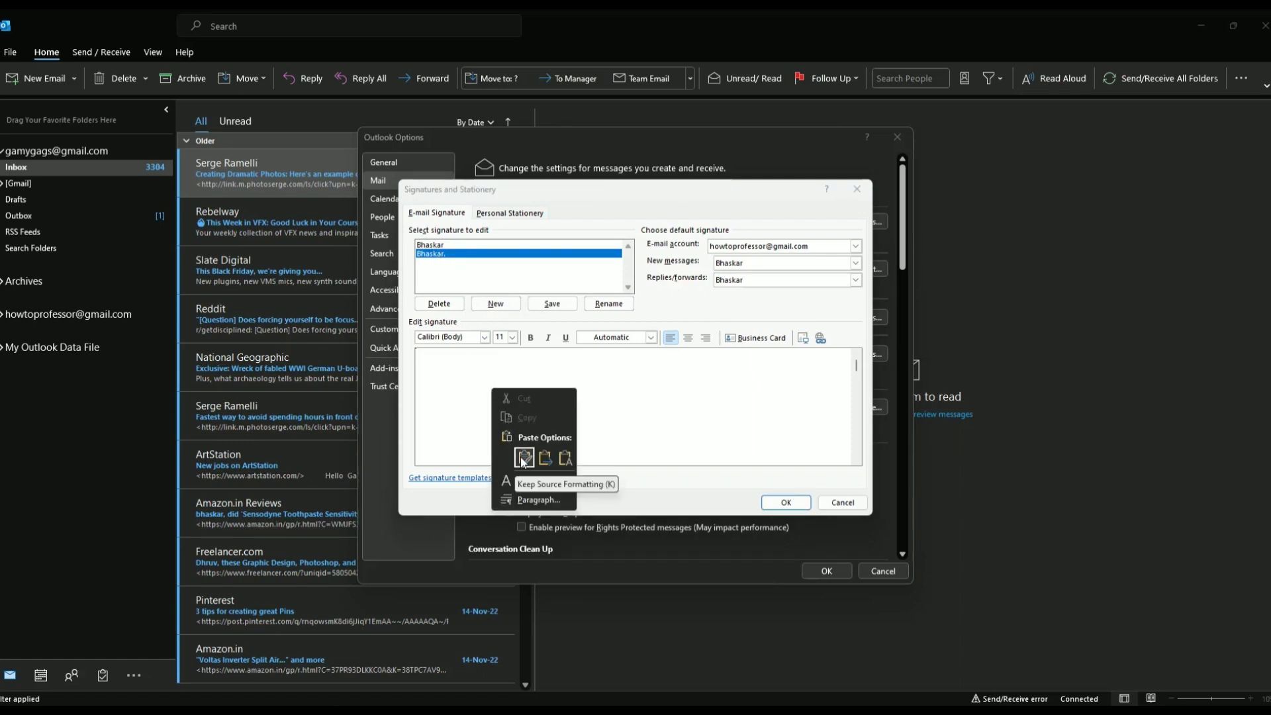
pyautogui.click(524, 458)
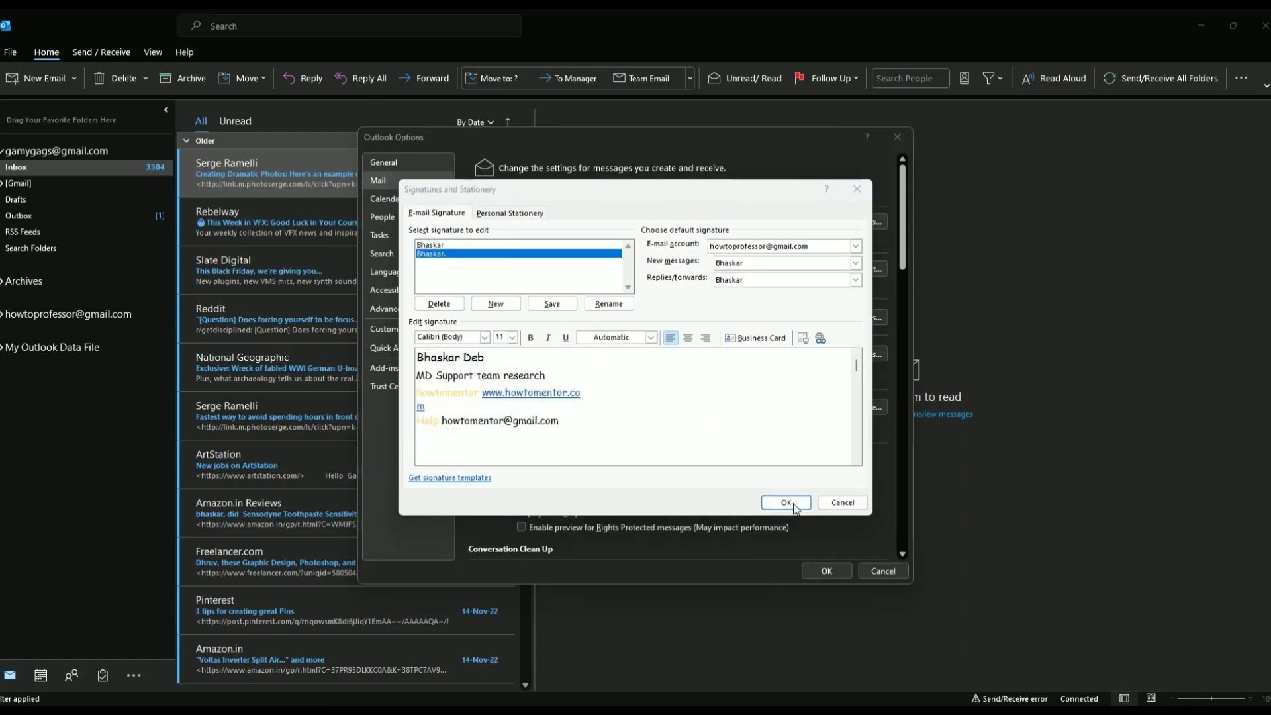
pyautogui.click(785, 502)
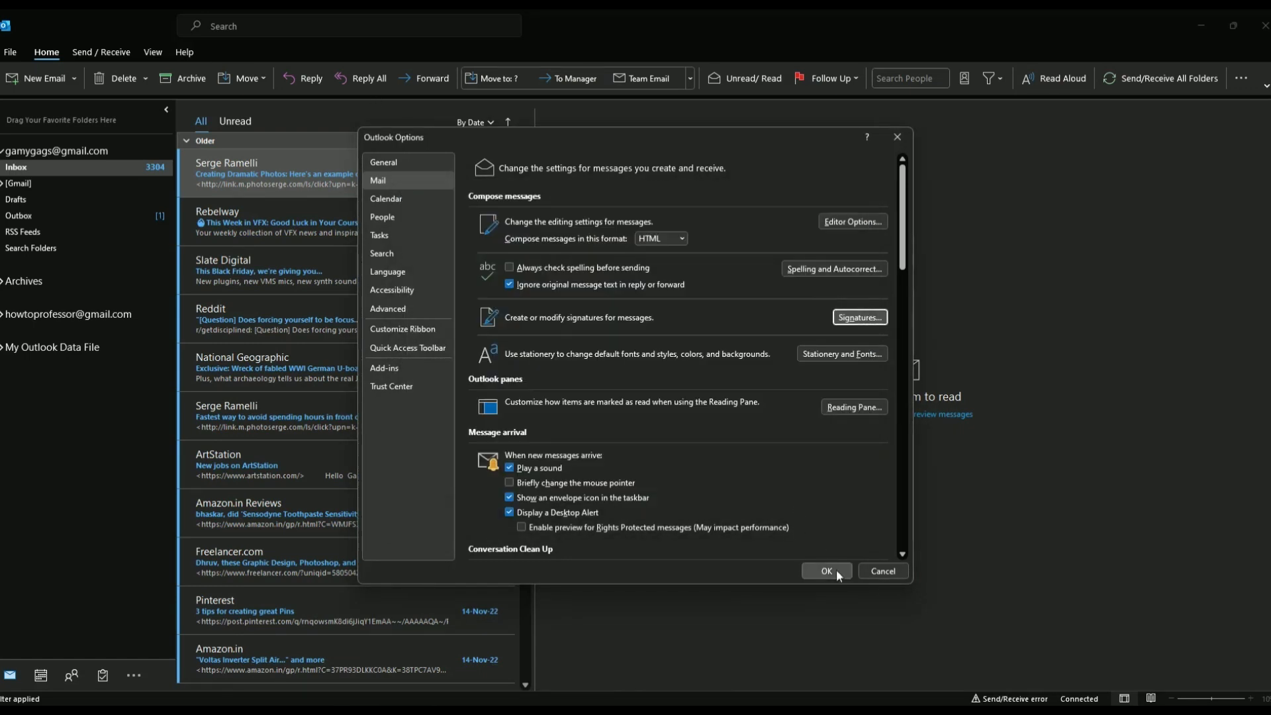
pyautogui.click(826, 571)
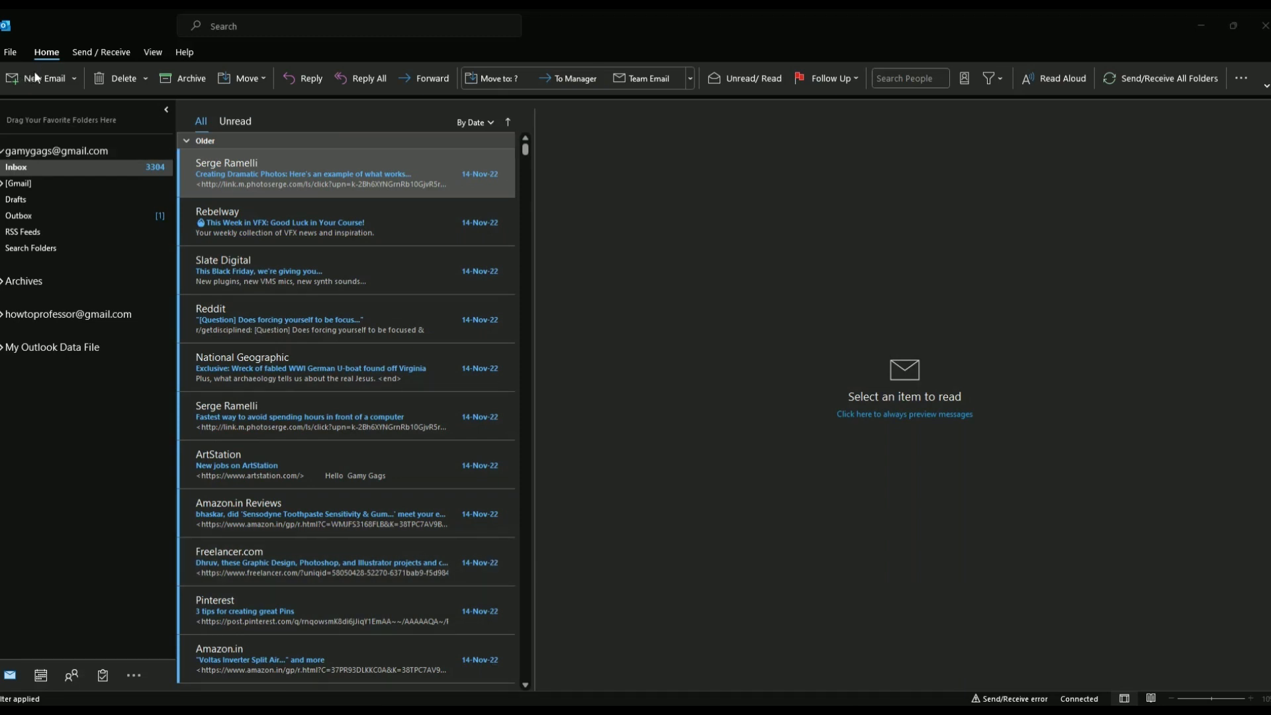
pyautogui.moveTo(62, 185)
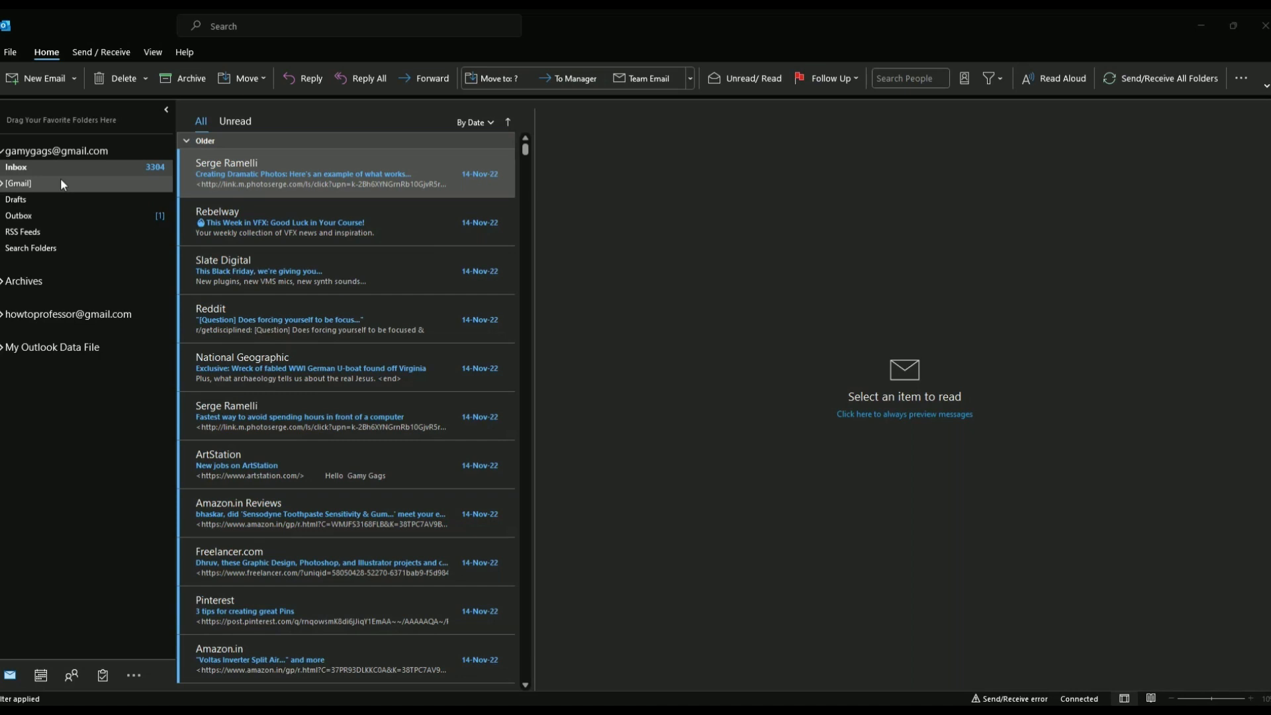
# Step: Open a new email with the auto-inserted signature and type 'Dear Sir,' above it
pyautogui.click(37, 78)
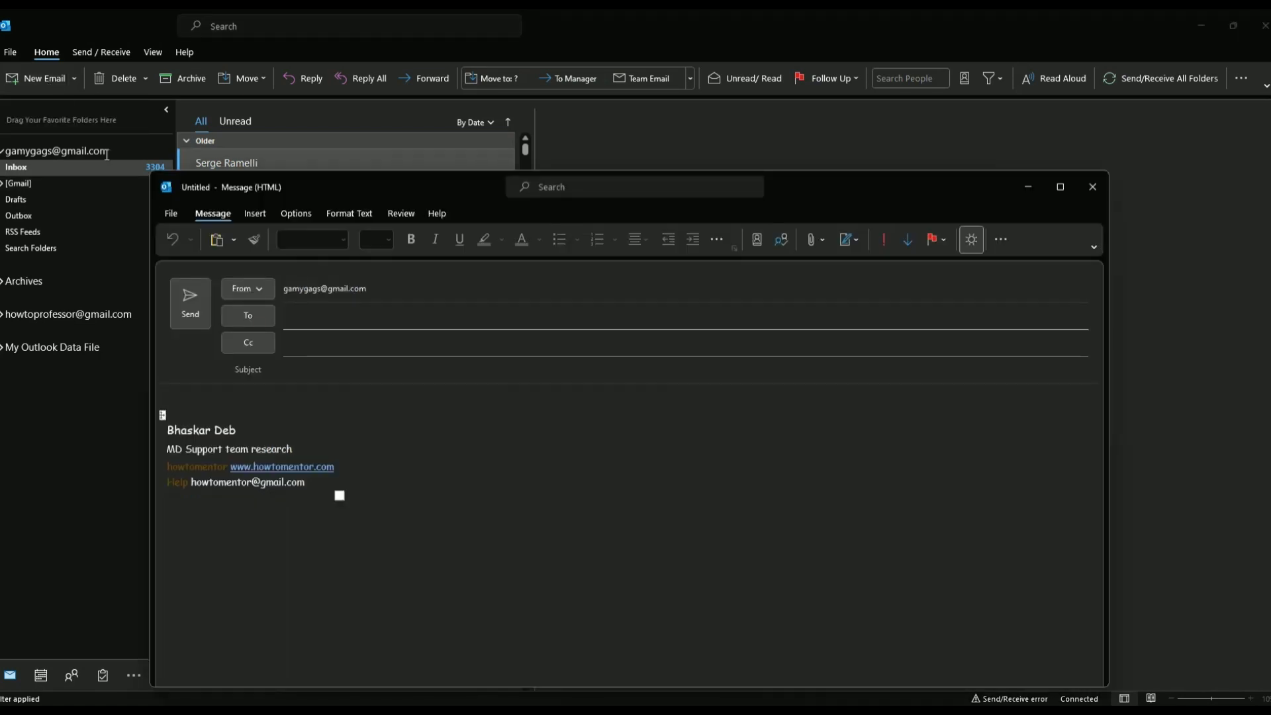
pyautogui.moveTo(160, 429); pyautogui.dragTo(341, 494)
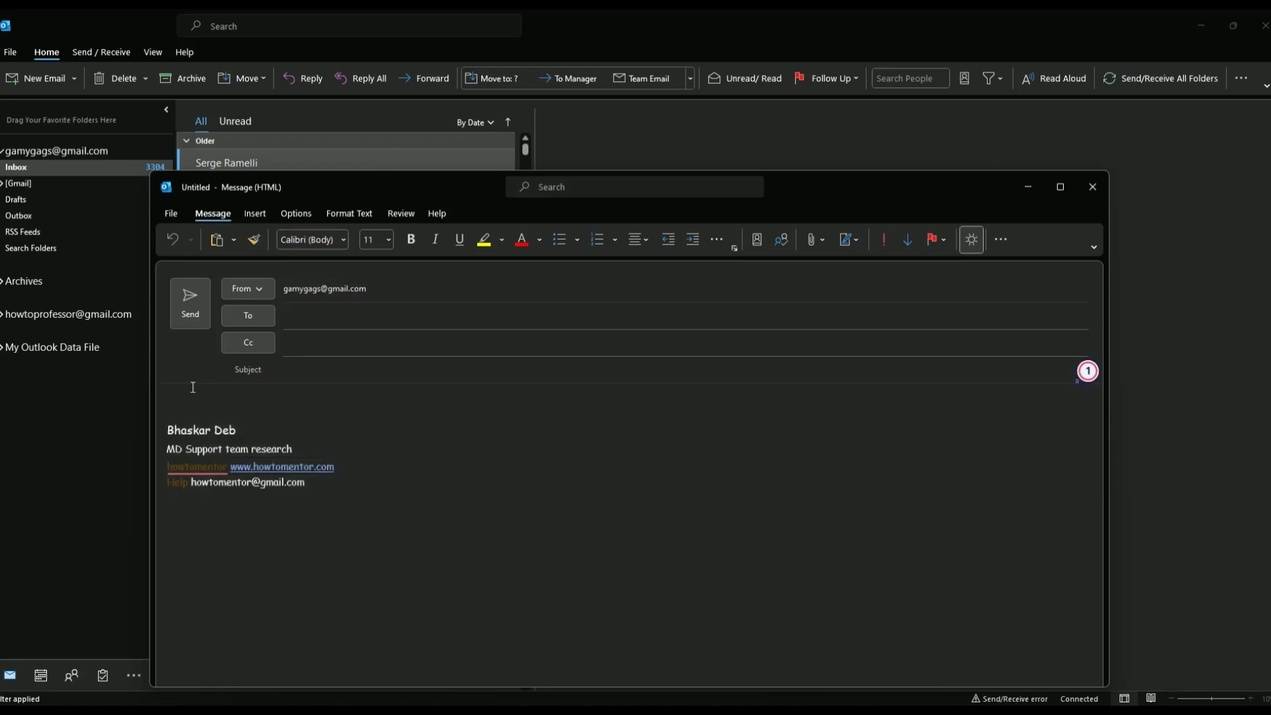
pyautogui.write('Dear Sir,')
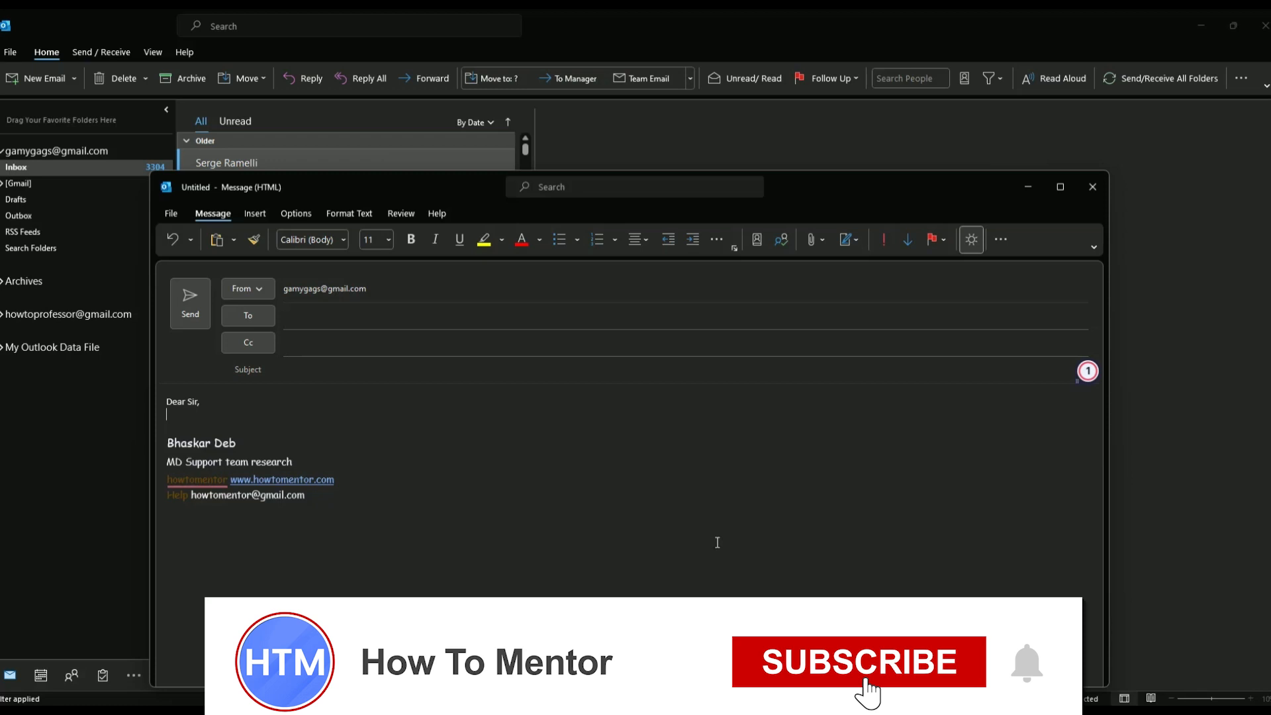
pyautogui.click(858, 663)
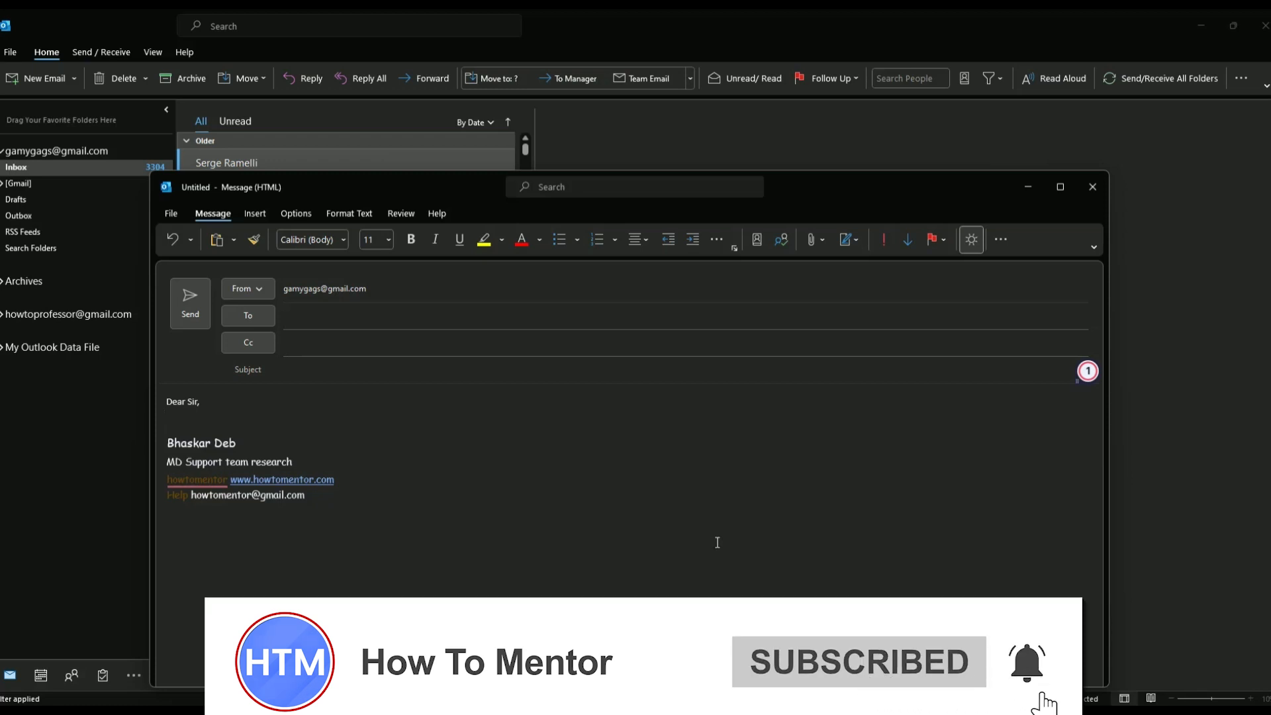